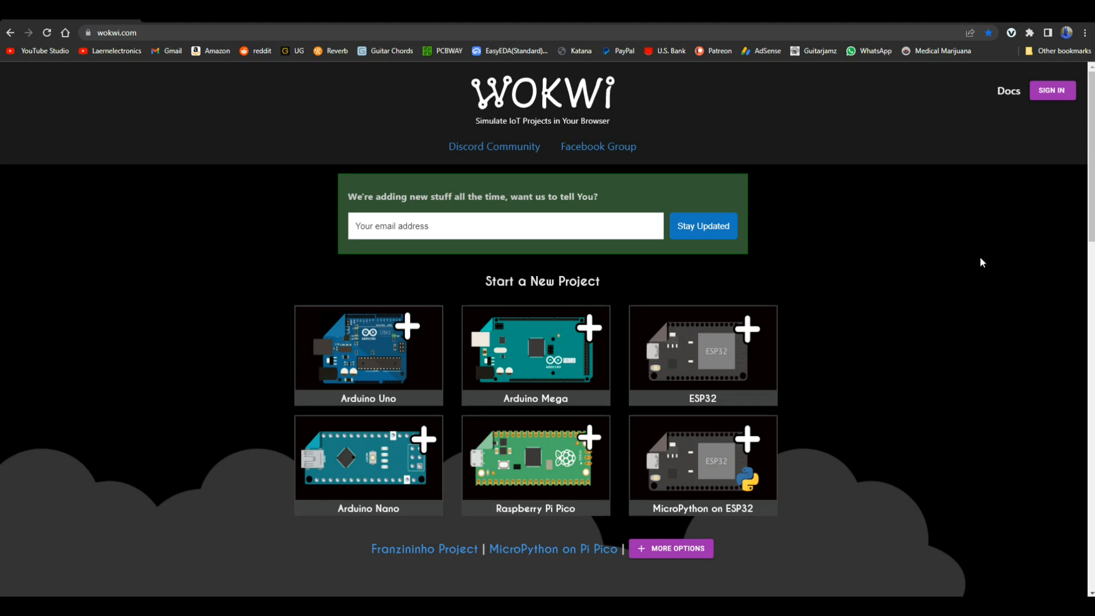
pyautogui.moveTo(976, 209)
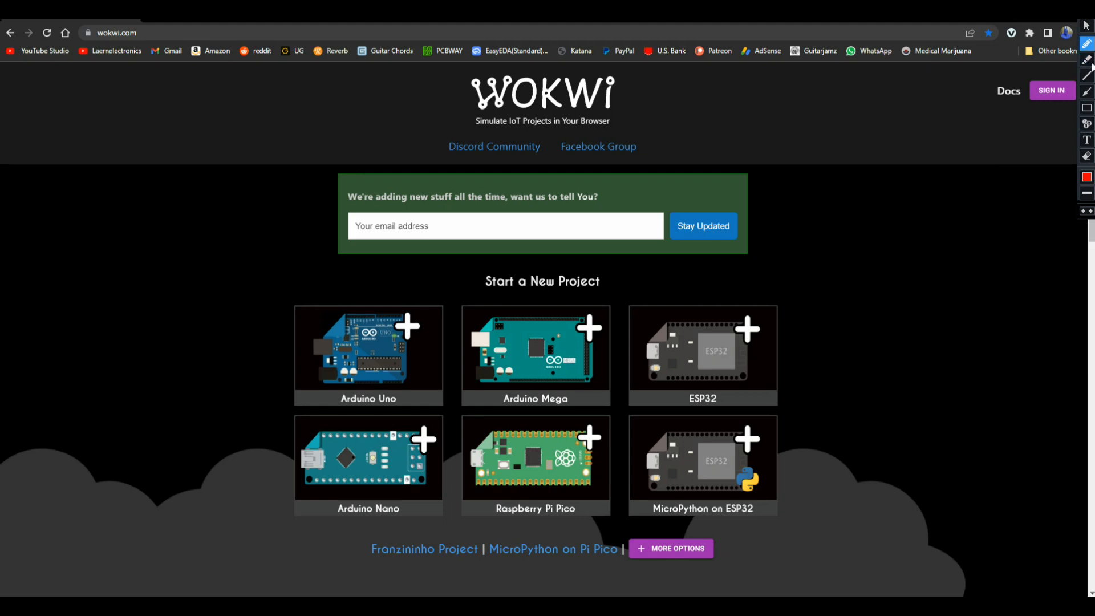
pyautogui.moveTo(647, 92)
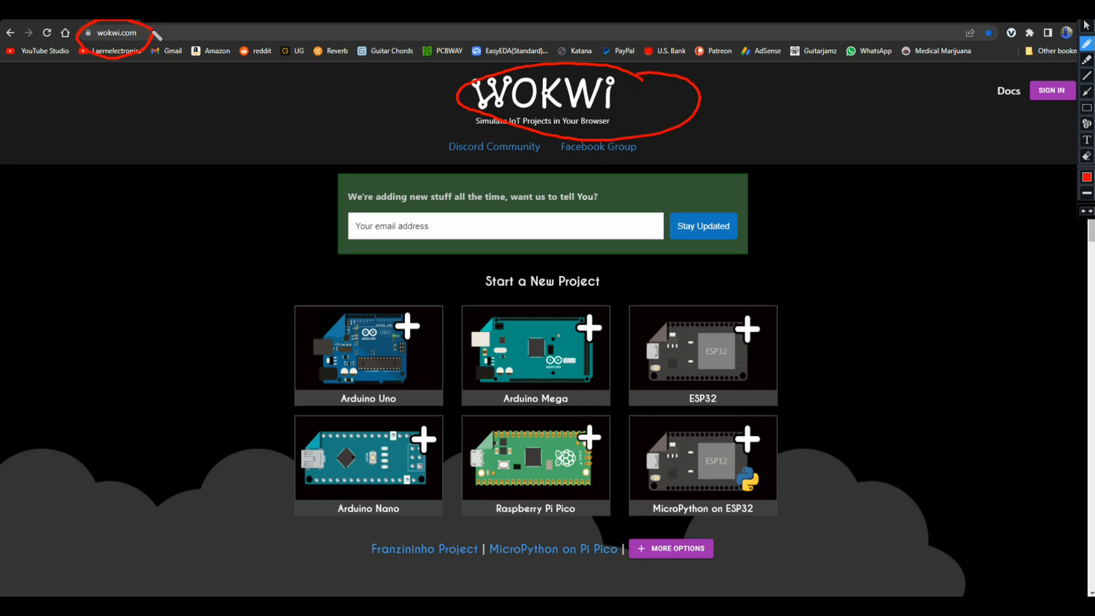
pyautogui.moveTo(907, 47)
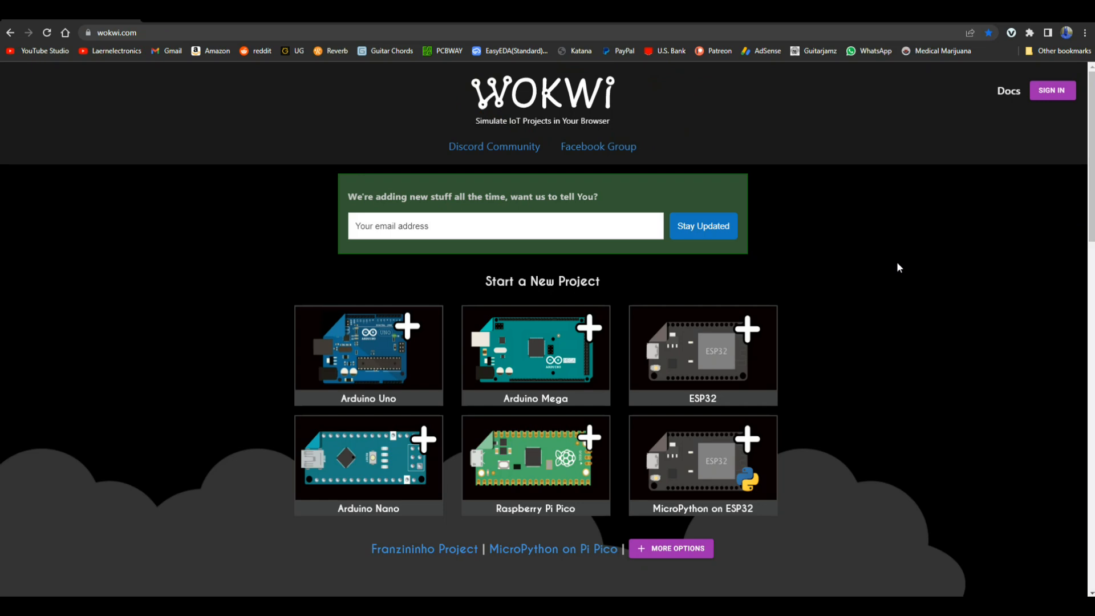
# - Scroll down and open the full More Arduino Library Examples list
pyautogui.scroll(-3)
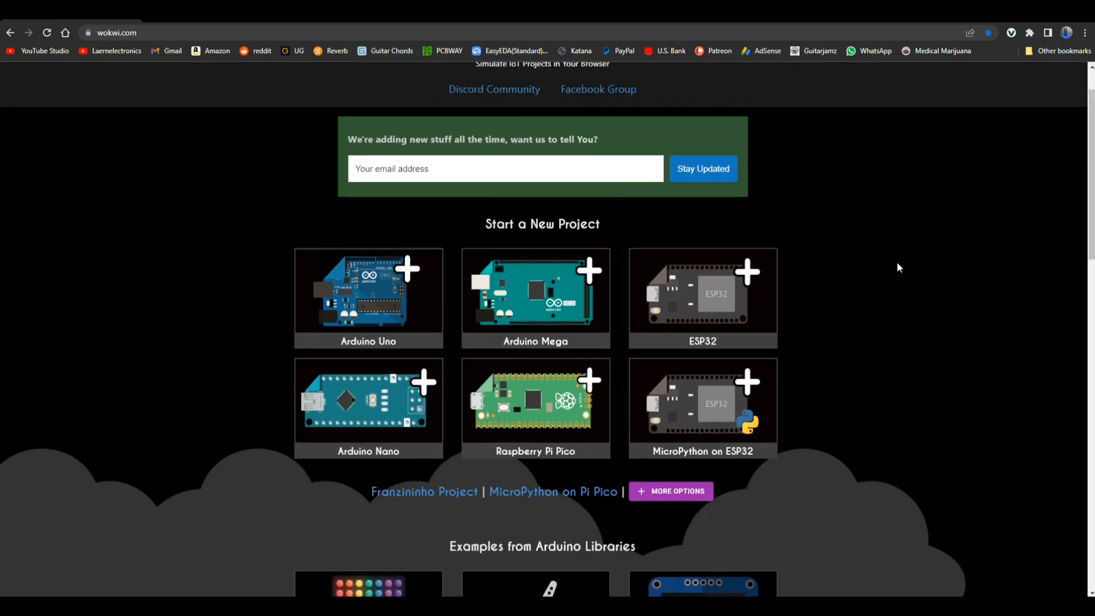
pyautogui.scroll(-3)
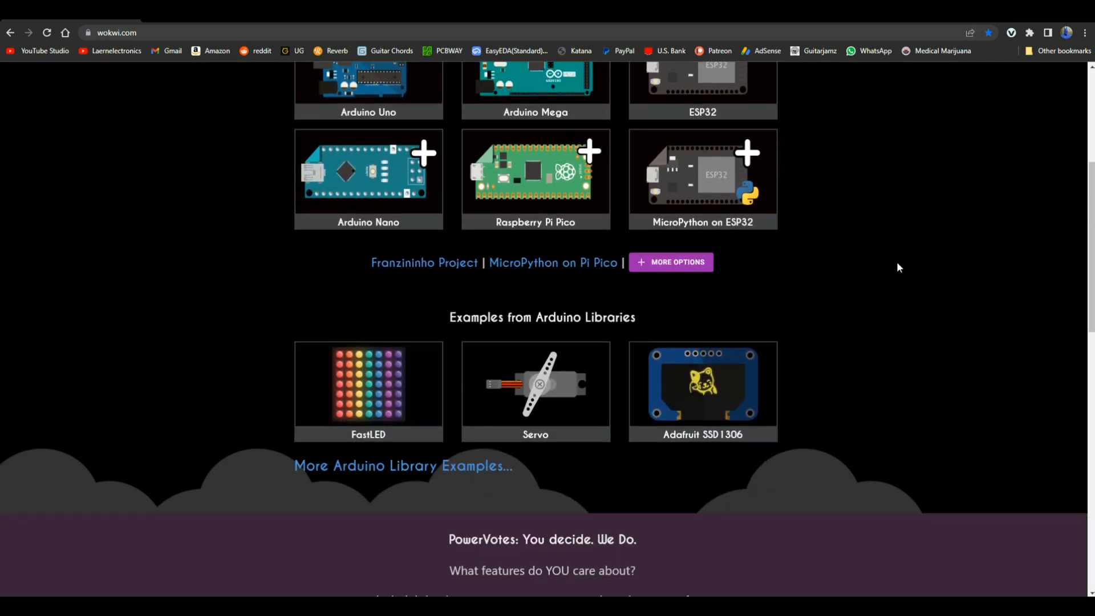
pyautogui.scroll(-3)
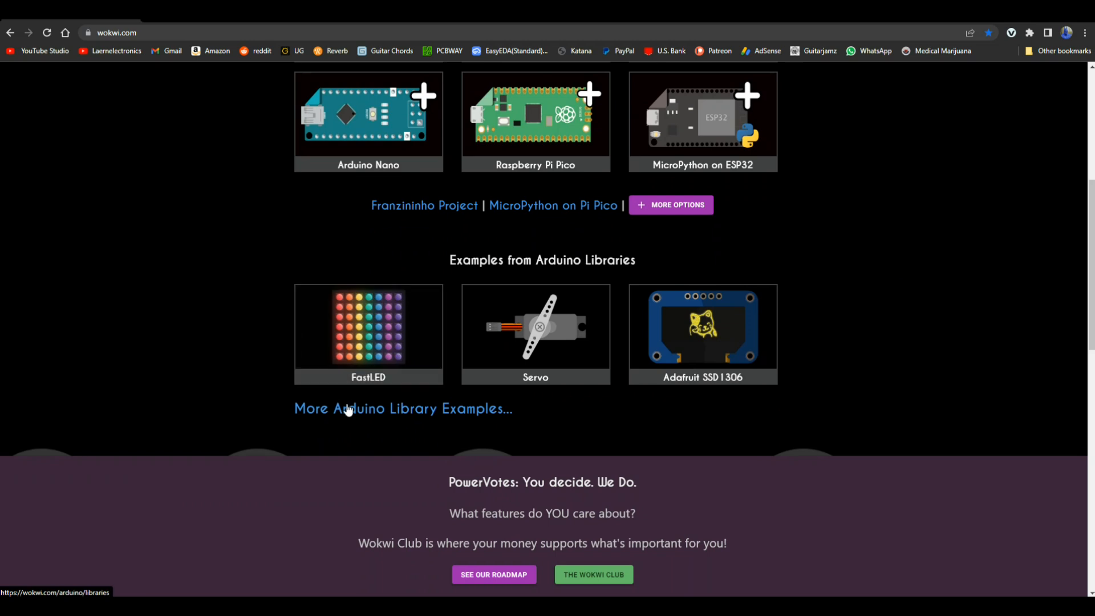
pyautogui.click(403, 409)
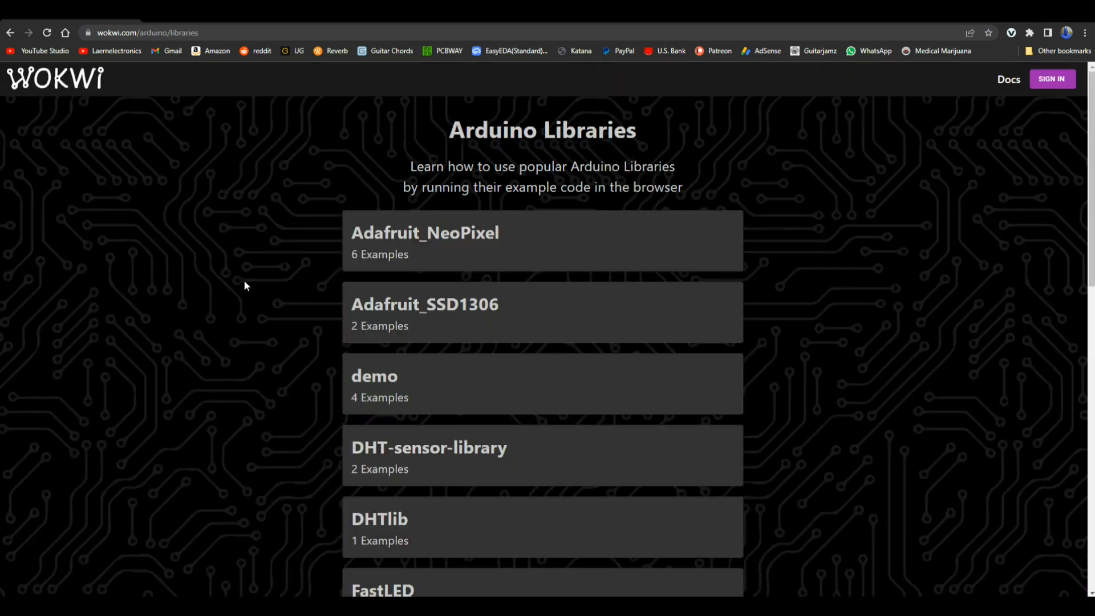
# - Find MD_Parola in the libraries list and open its examples page
pyautogui.scroll(-3)
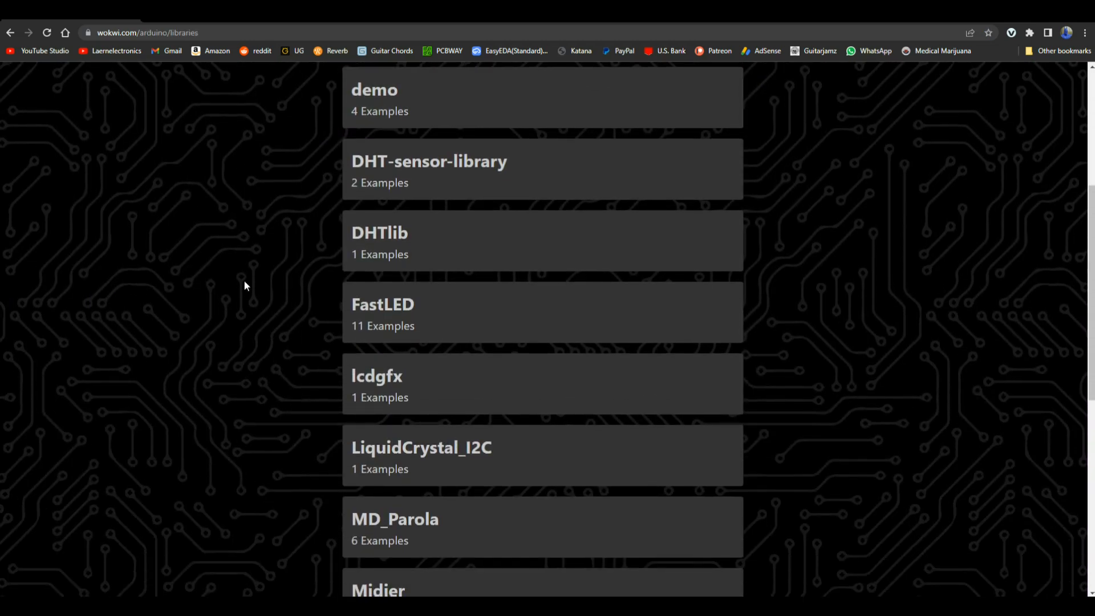
pyautogui.scroll(-3)
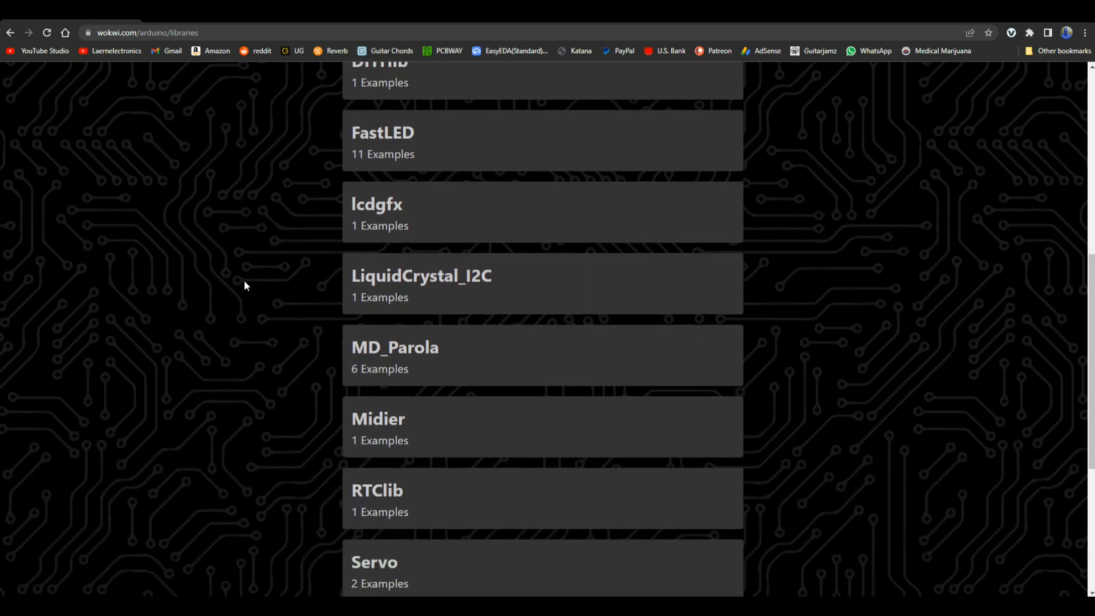
pyautogui.scroll(-3)
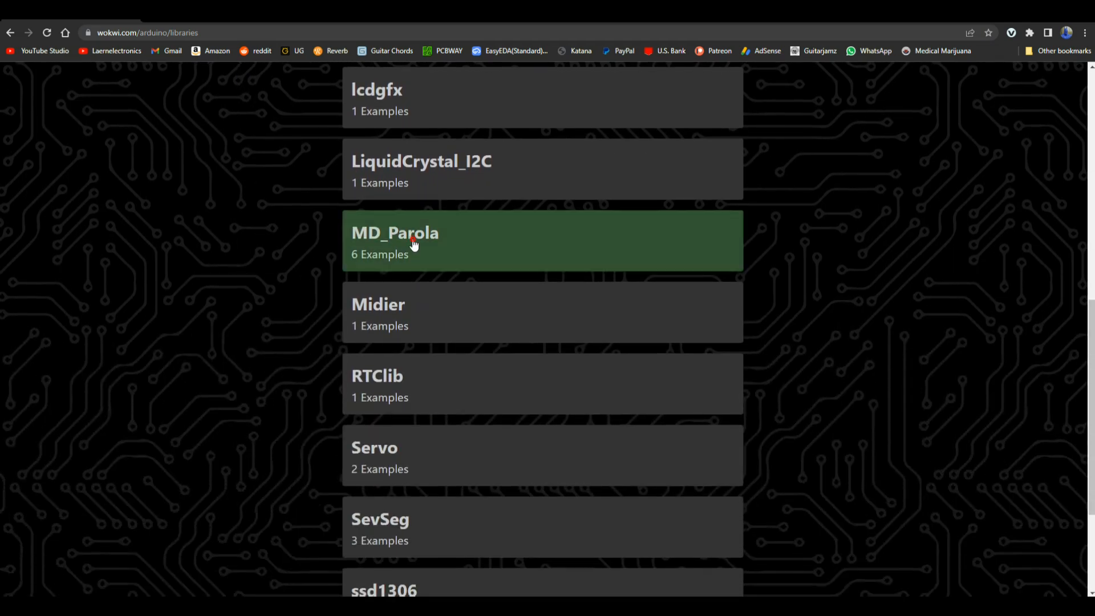
pyautogui.click(411, 240)
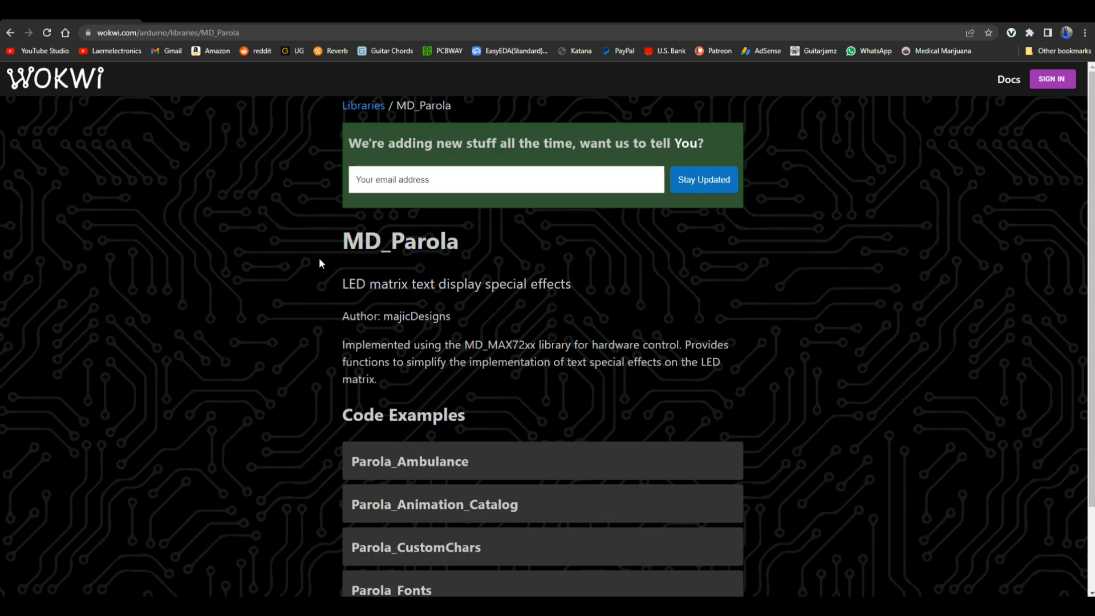
pyautogui.scroll(-3)
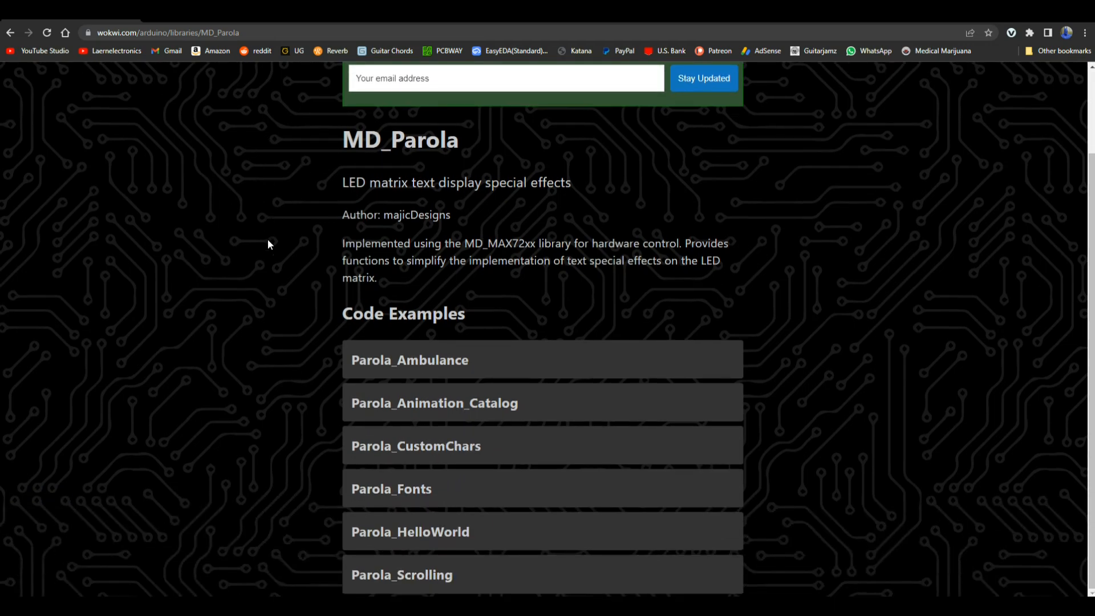
# - Open Parola_Scrolling, start the simulation and send 'hello youtube' to the matrix
pyautogui.click(402, 575)
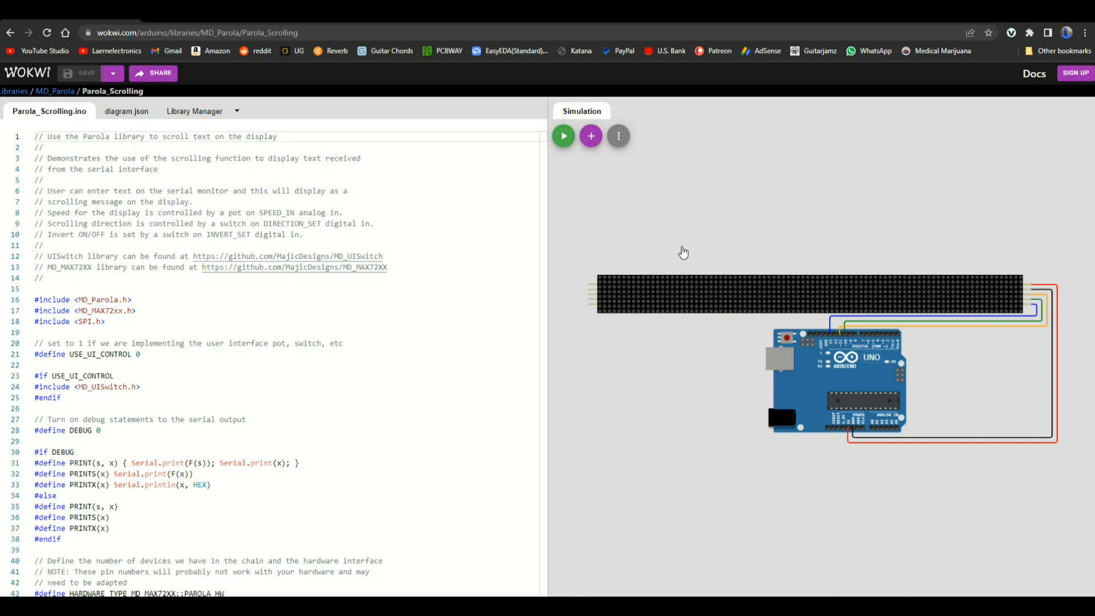
pyautogui.moveTo(27, 389)
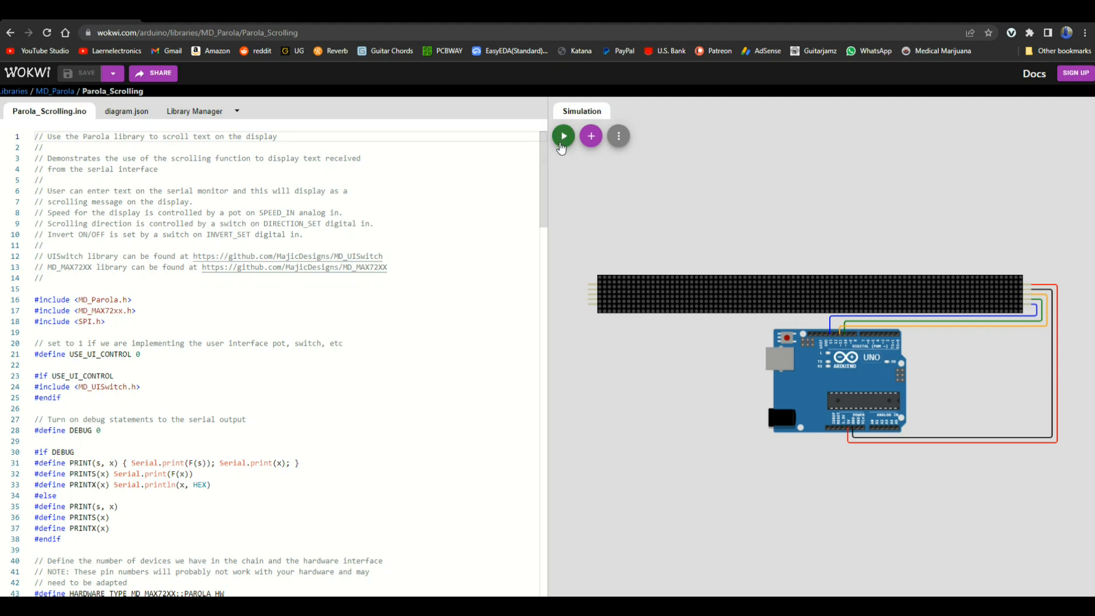
pyautogui.click(564, 135)
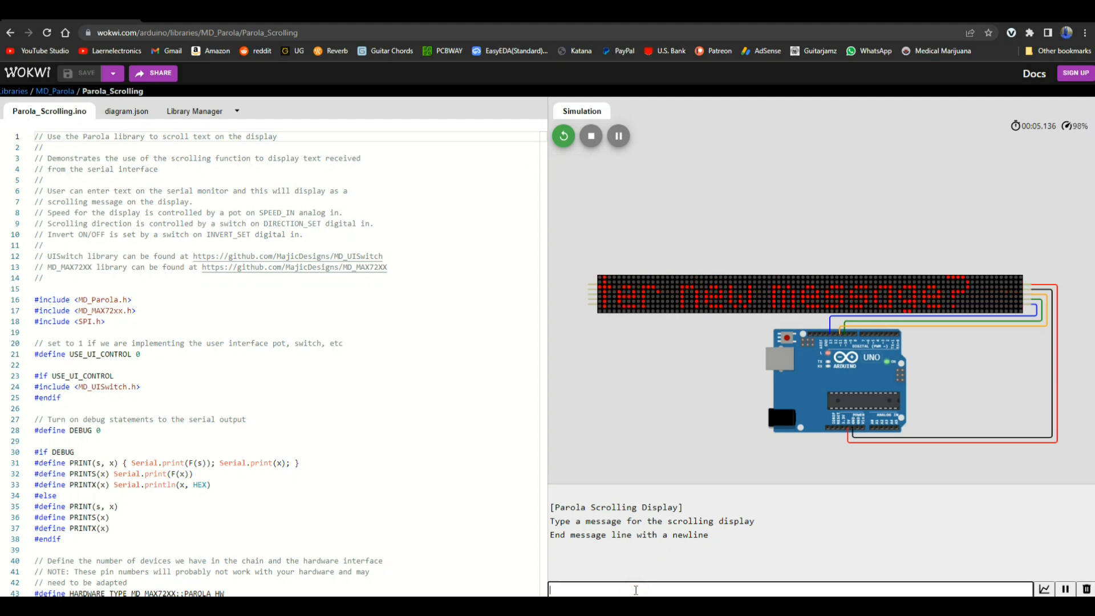
pyautogui.write('hello you')
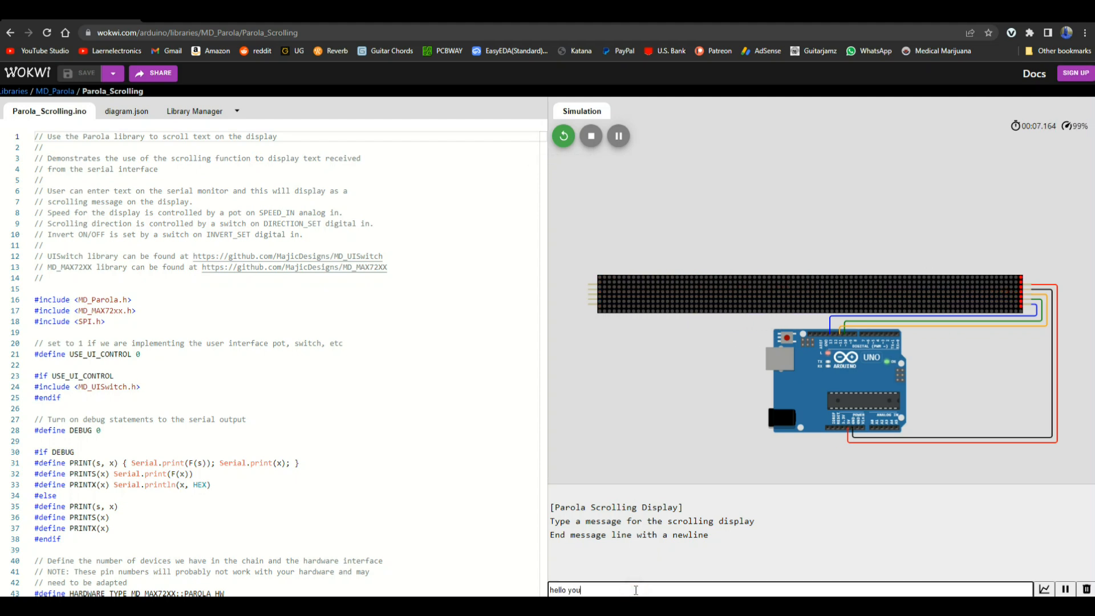
pyautogui.press('Enter')
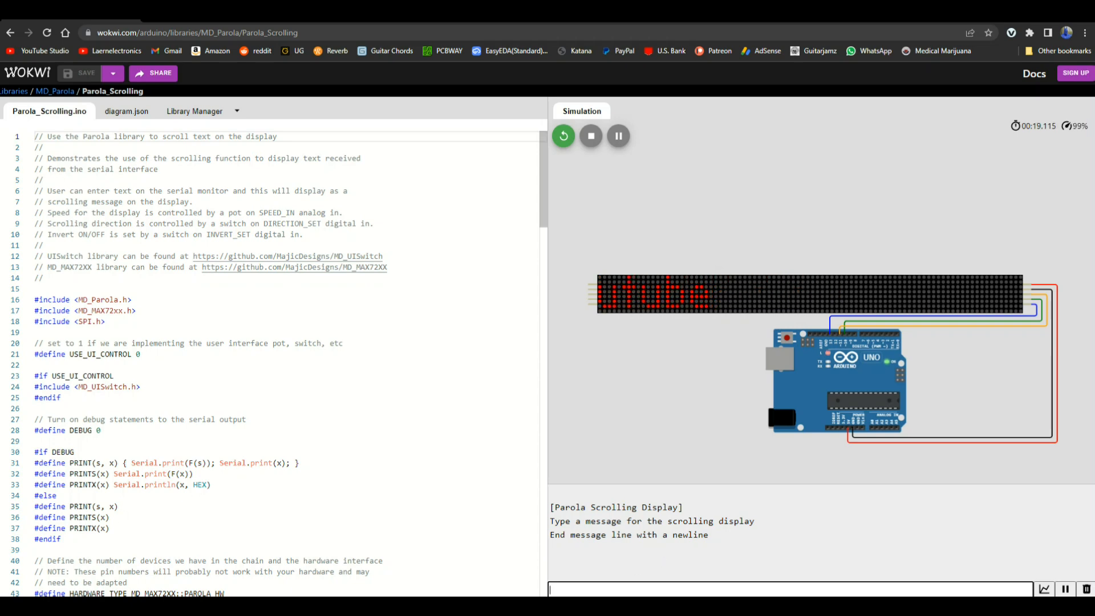
pyautogui.scroll(-3)
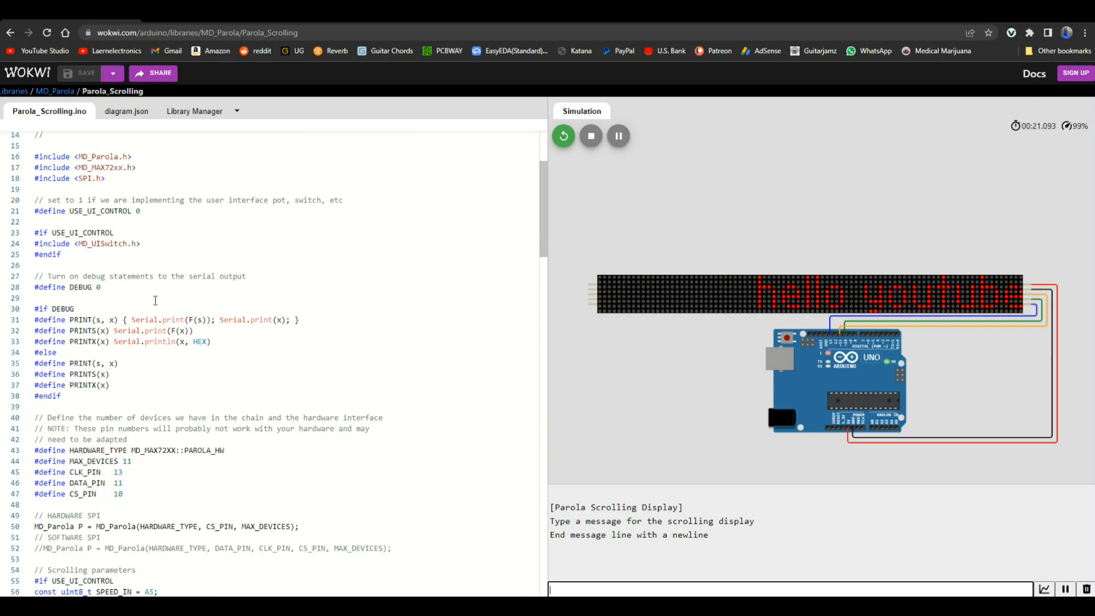
pyautogui.scroll(-3)
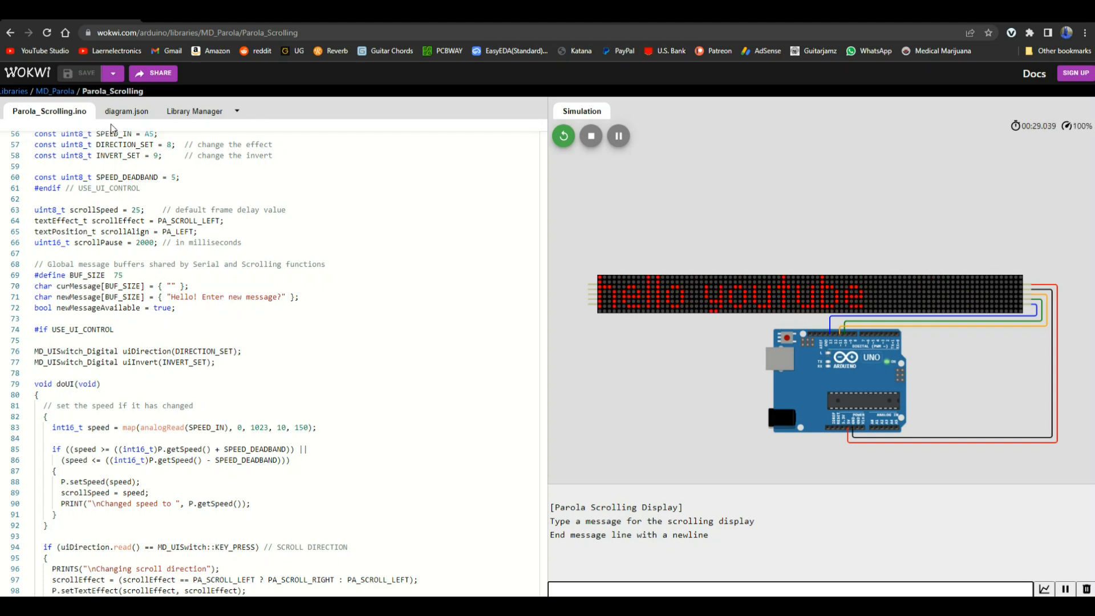
# - Open the example's diagram.json to inspect the Uno, MAX7219 matrix and wiring
pyautogui.click(126, 111)
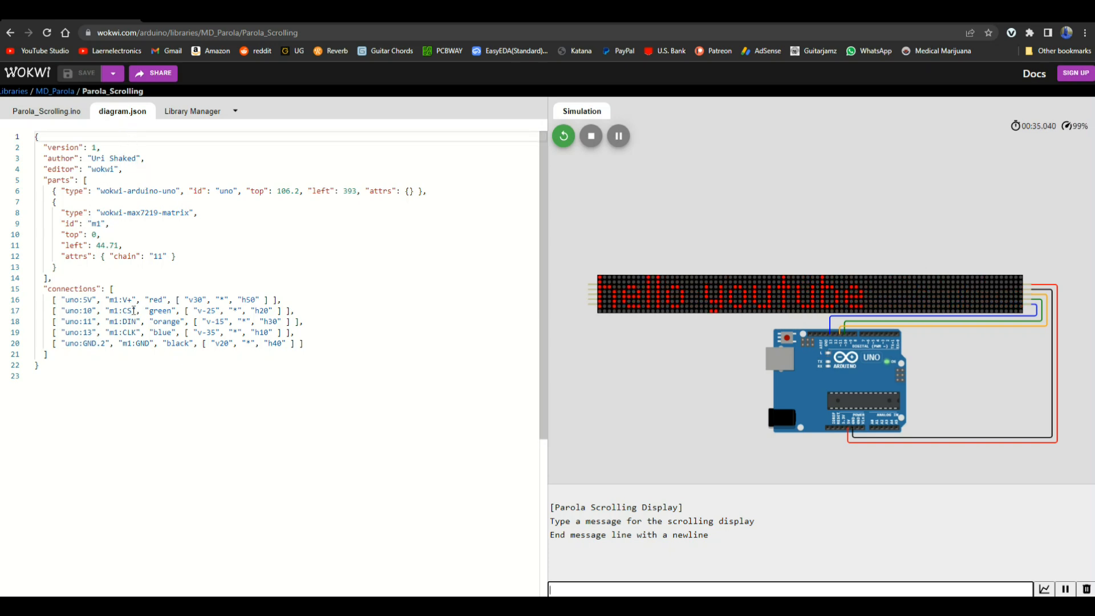
pyautogui.moveTo(418, 68)
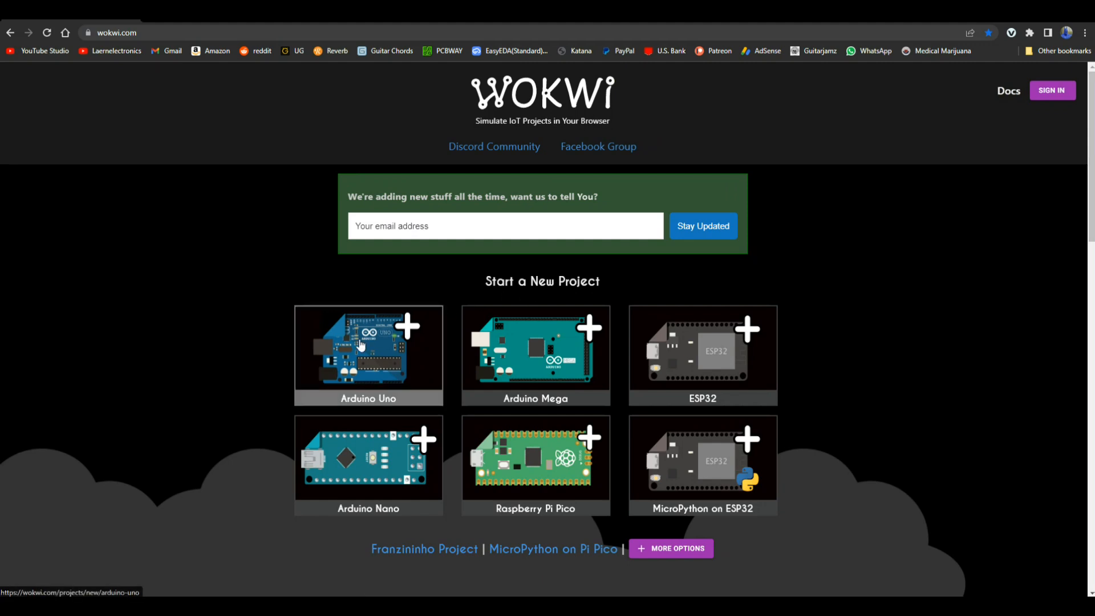
# - Start a new Arduino Uno project and add a Potentiometer part
pyautogui.click(361, 346)
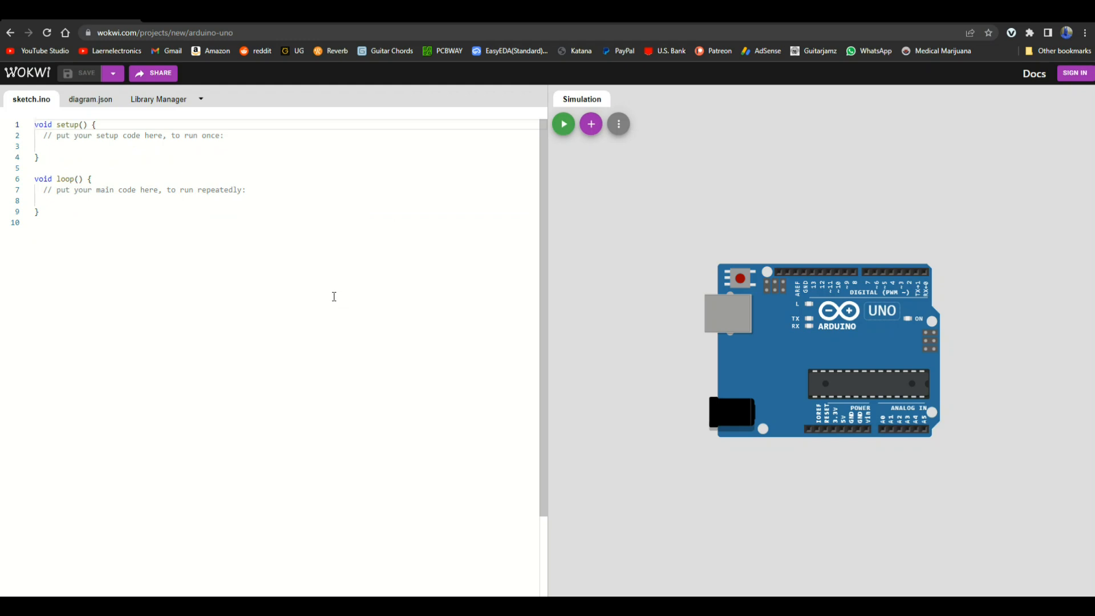
pyautogui.moveTo(590, 124)
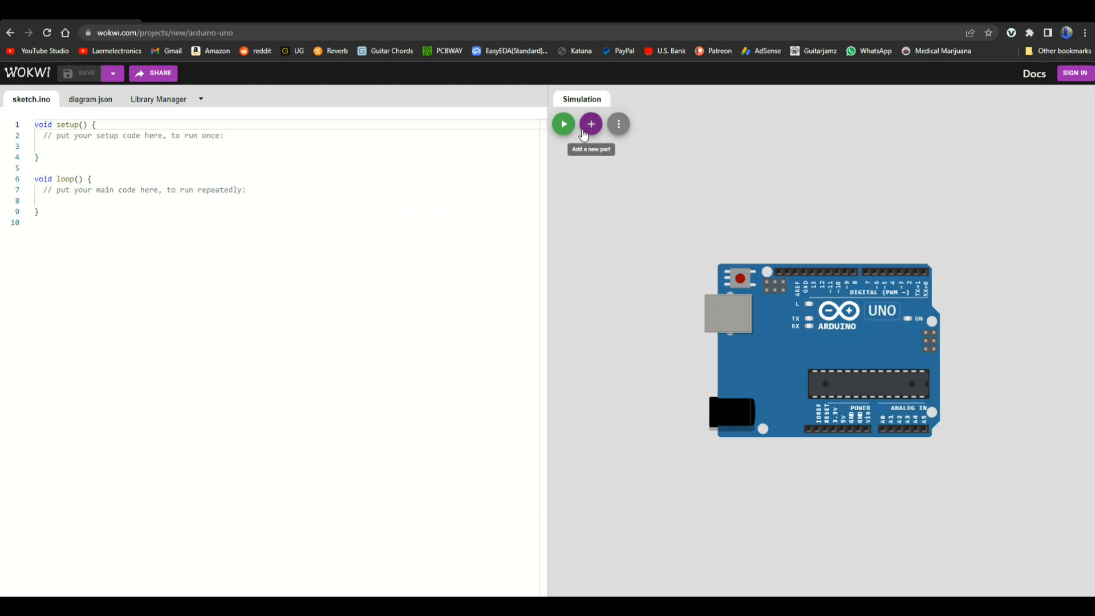
pyautogui.click(590, 124)
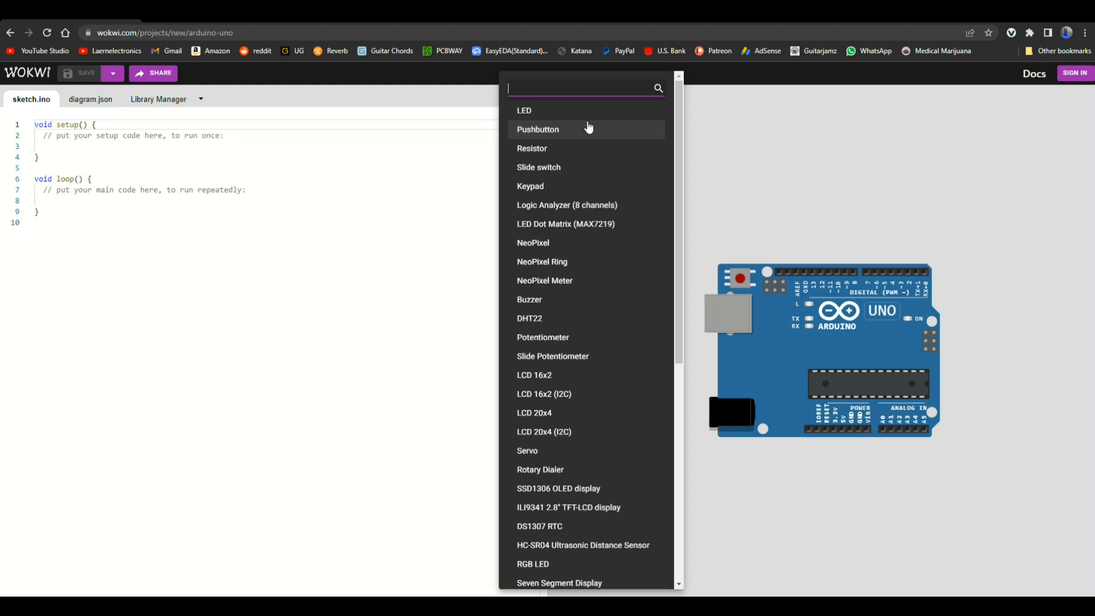
pyautogui.moveTo(602, 187)
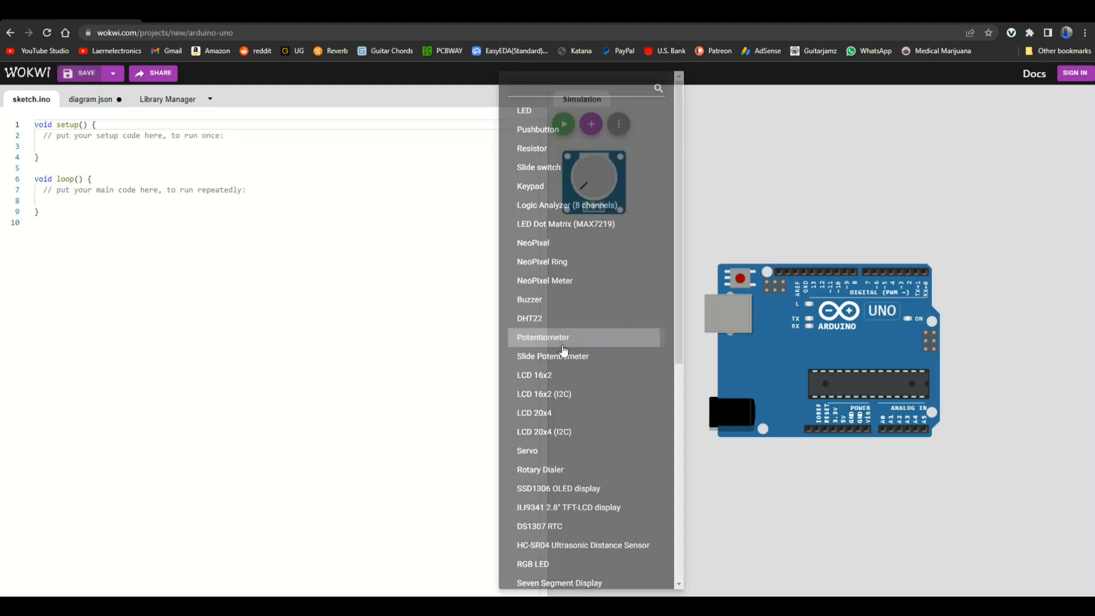
pyautogui.click(543, 337)
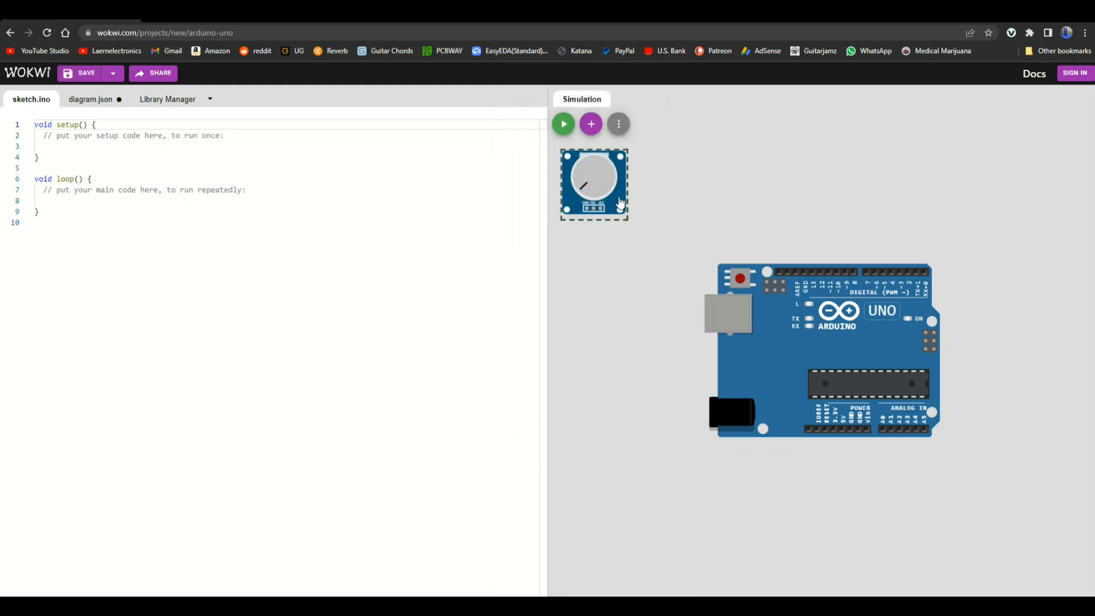
# - Move the potentiometer above the Uno and wire two pins to the power header
pyautogui.moveTo(594, 184); pyautogui.dragTo(819, 142)
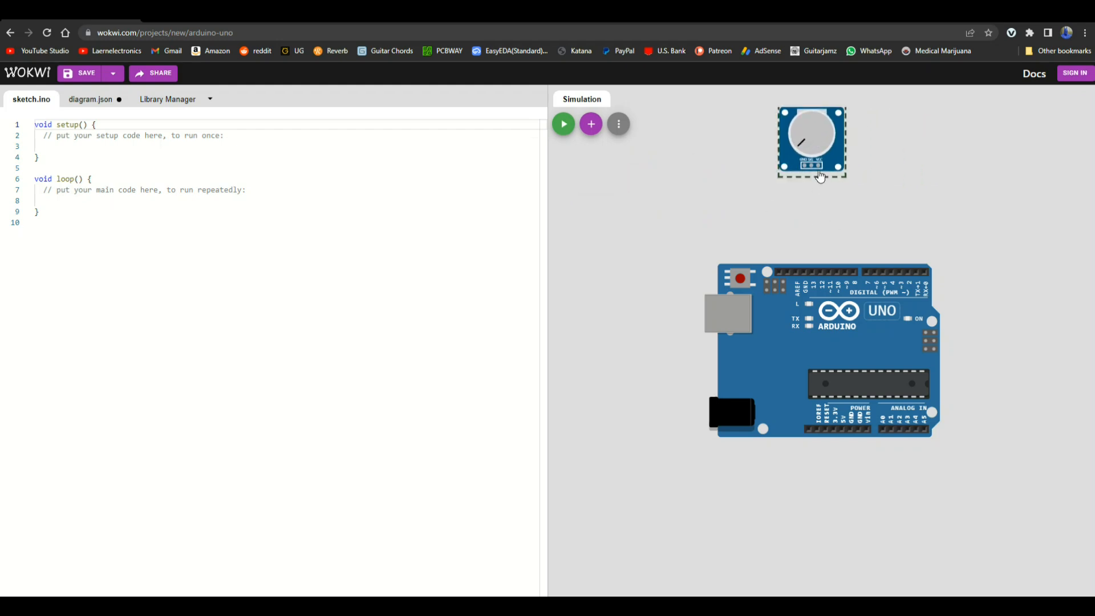
pyautogui.moveTo(818, 166)
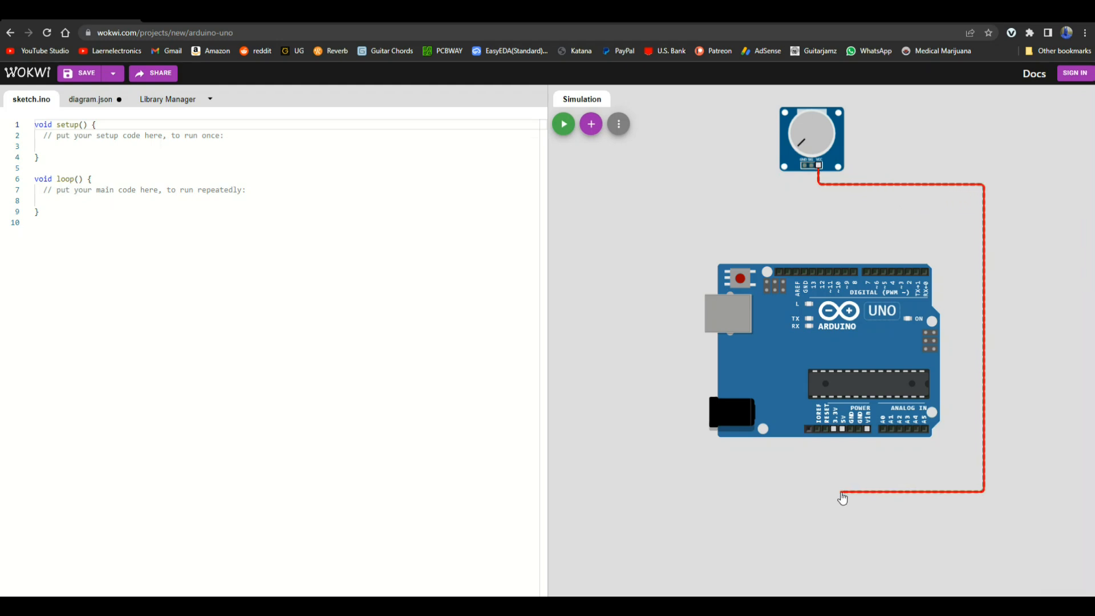
pyautogui.moveTo(841, 498); pyautogui.dragTo(843, 431)
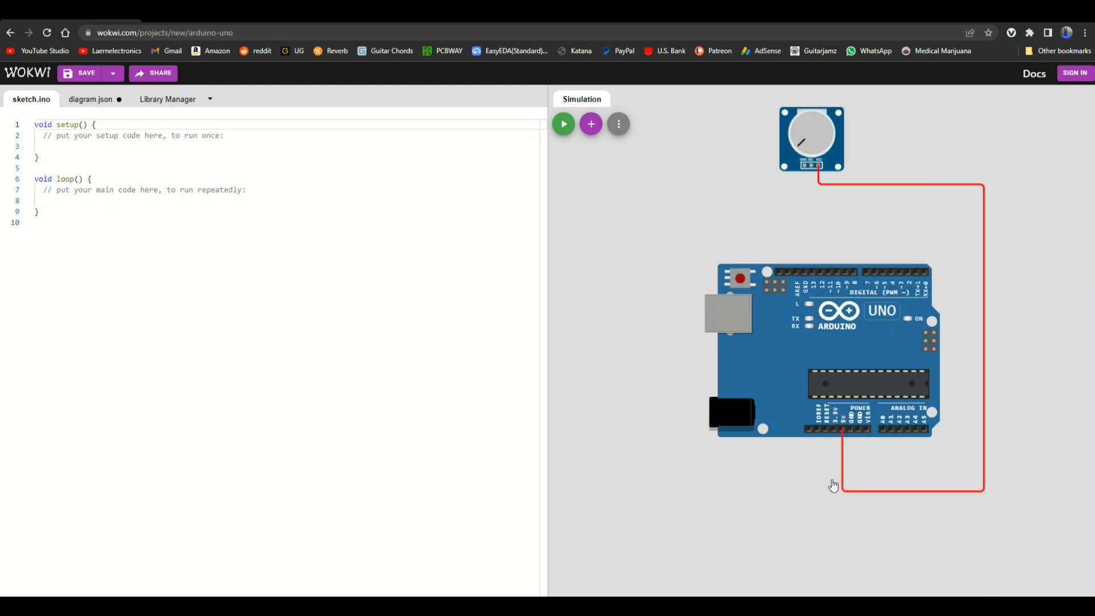
pyautogui.moveTo(805, 167)
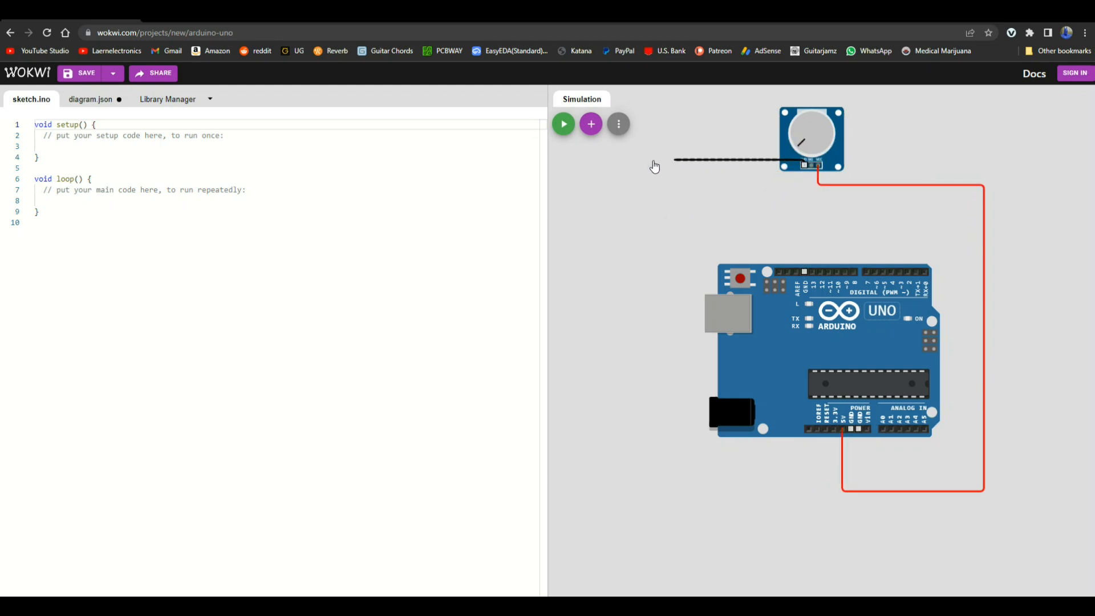
pyautogui.moveTo(674, 159); pyautogui.dragTo(574, 532)
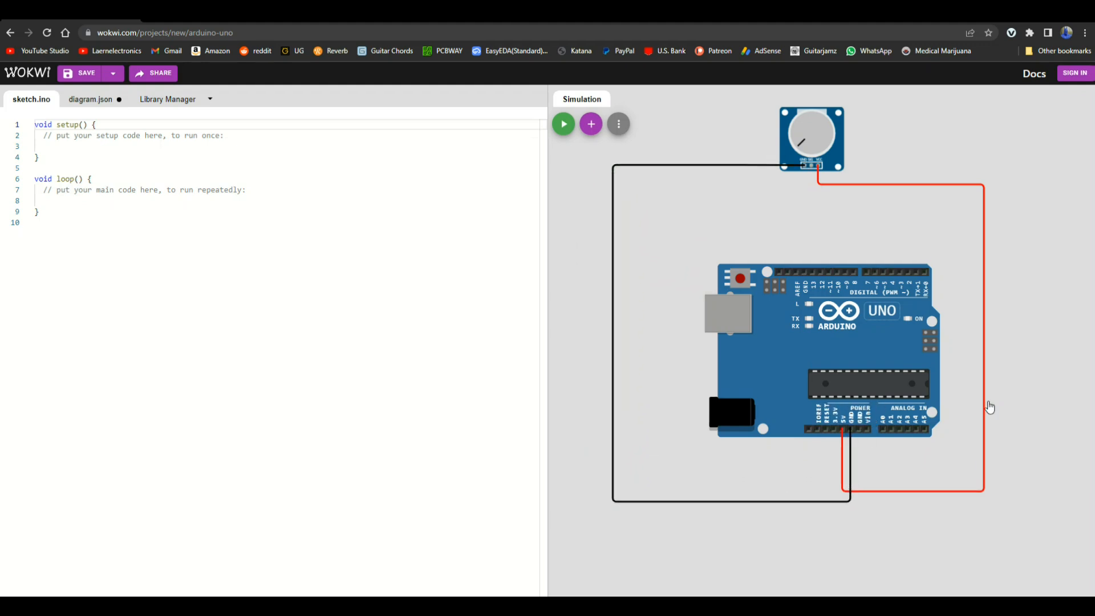
pyautogui.moveTo(813, 181)
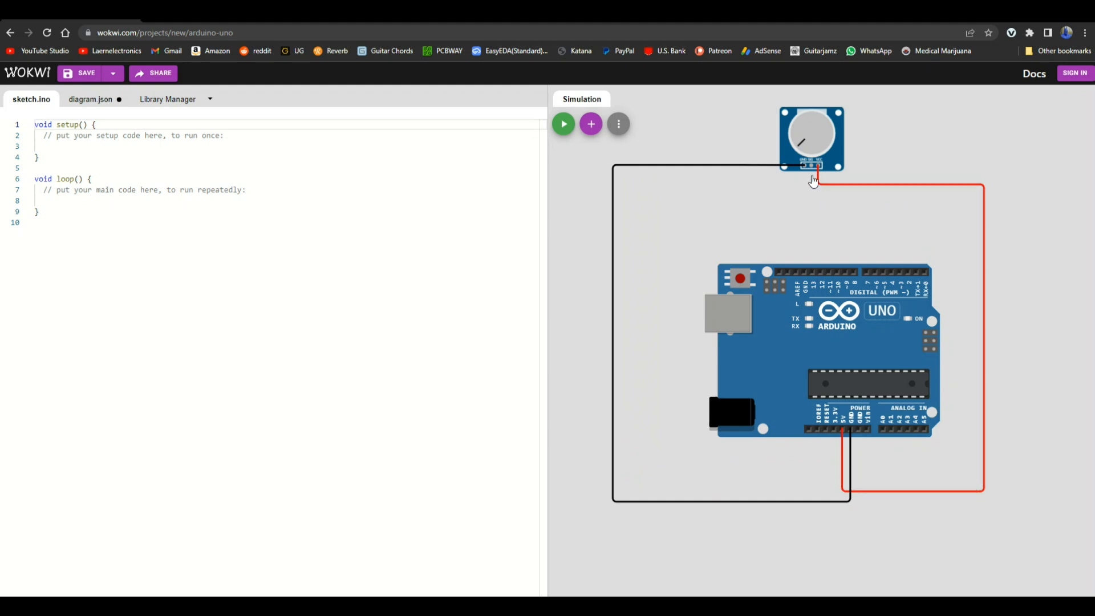
pyautogui.moveTo(811, 168)
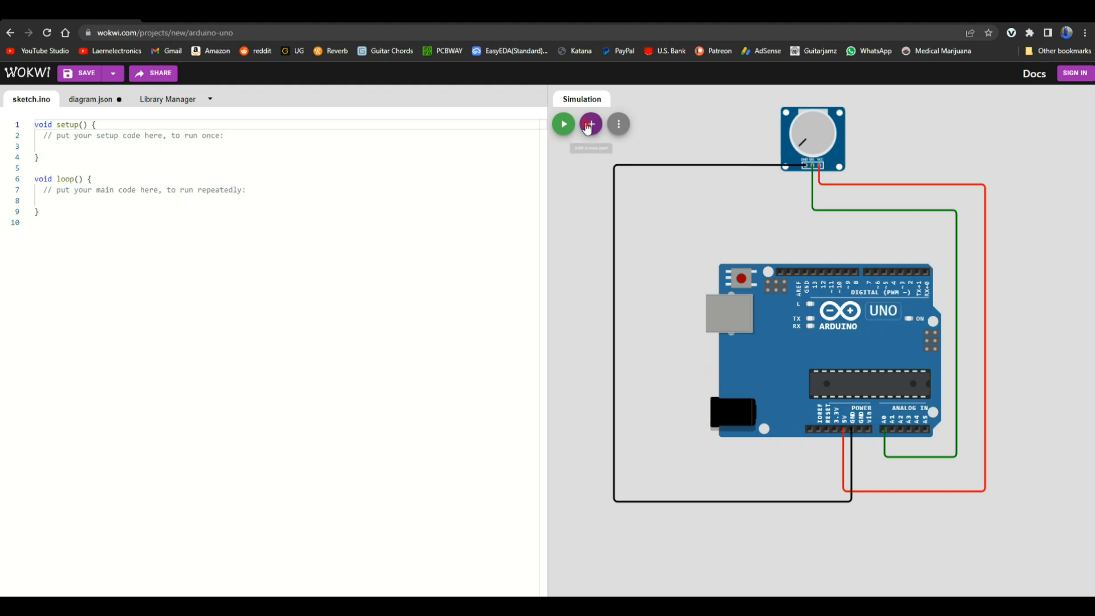
# - Add an LED above the board and wire its anode to Uno pin 3
pyautogui.click(591, 123)
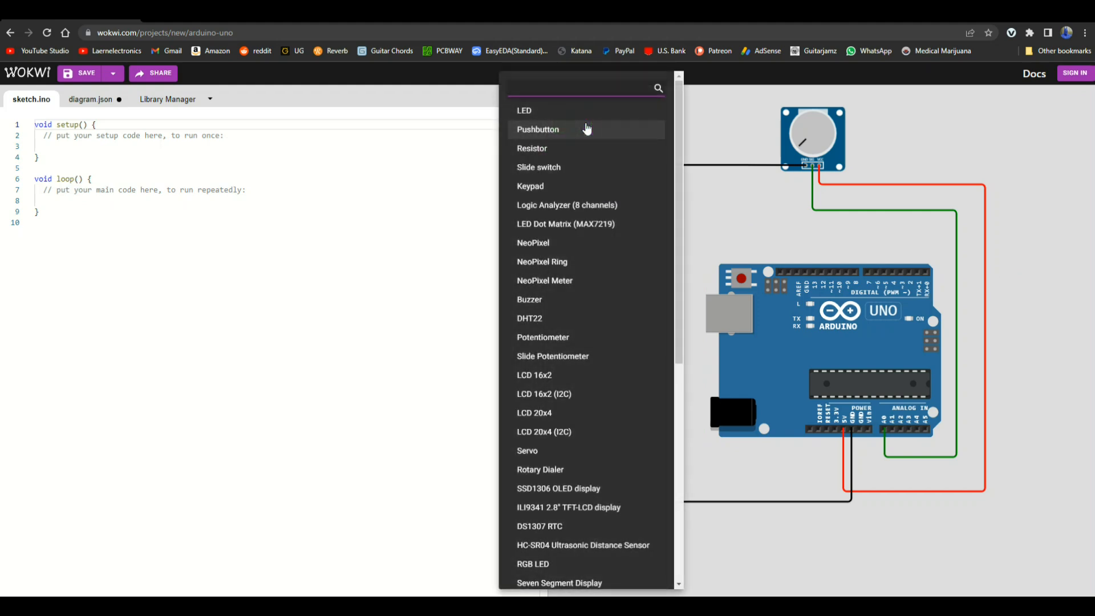
pyautogui.moveTo(536, 111)
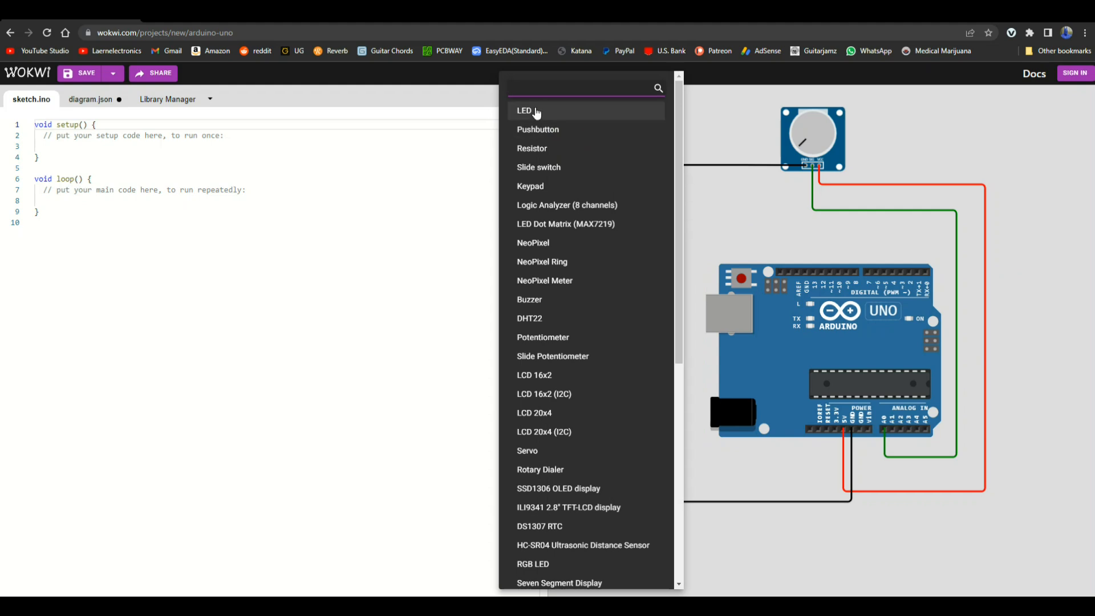
pyautogui.click(524, 110)
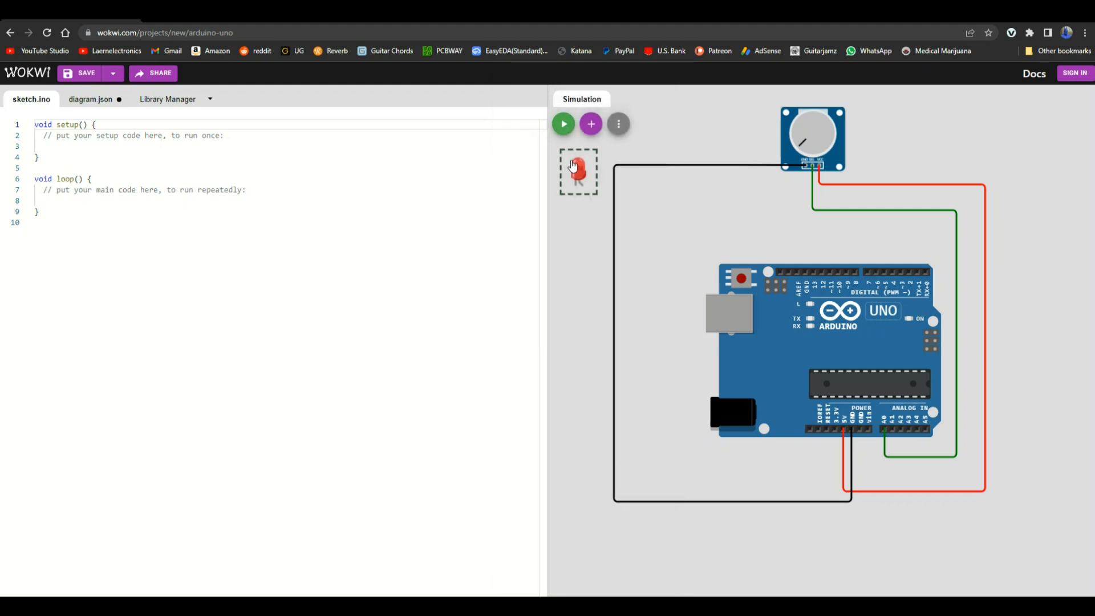
pyautogui.moveTo(578, 168); pyautogui.dragTo(658, 212)
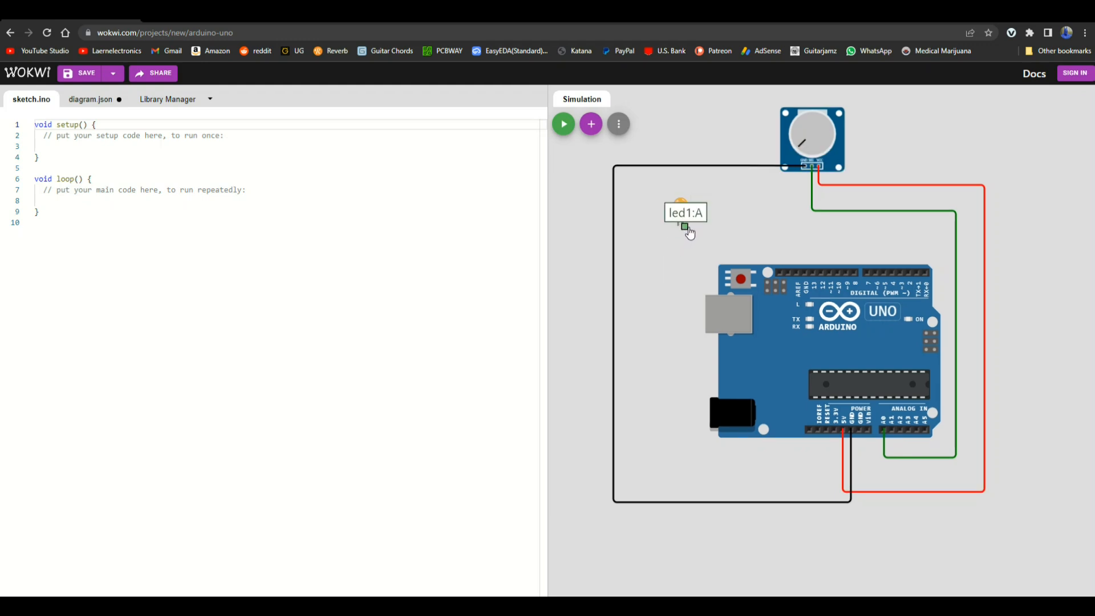
pyautogui.moveTo(683, 223); pyautogui.dragTo(871, 223)
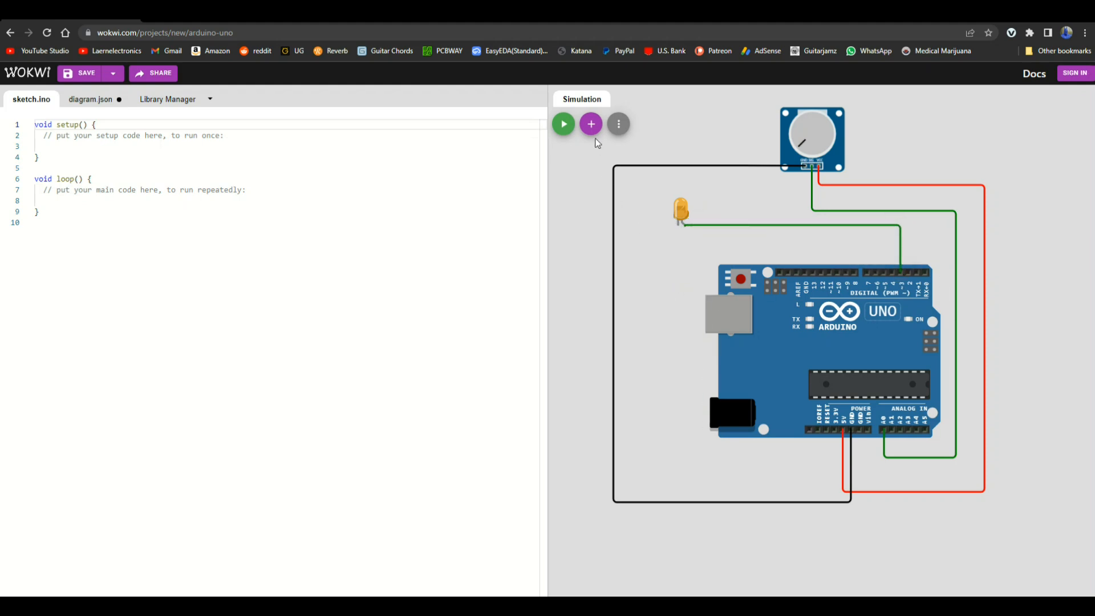
pyautogui.click(590, 124)
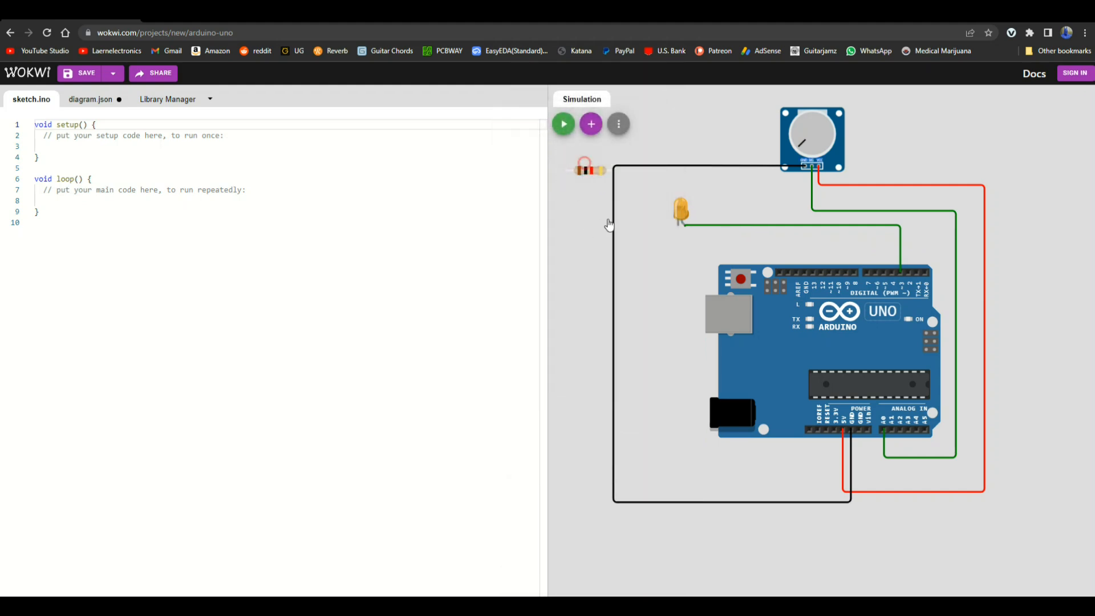
# - Place a resistor below the LED, join it to the cathode, and wire it to GND
pyautogui.moveTo(593, 169); pyautogui.dragTo(656, 271)
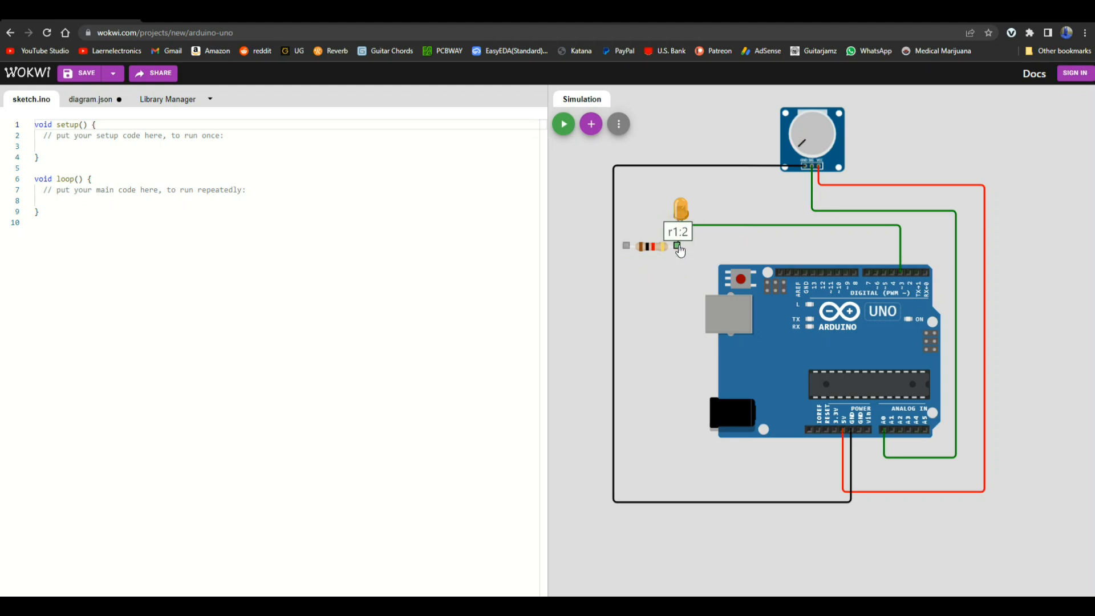
pyautogui.moveTo(678, 246); pyautogui.dragTo(626, 246)
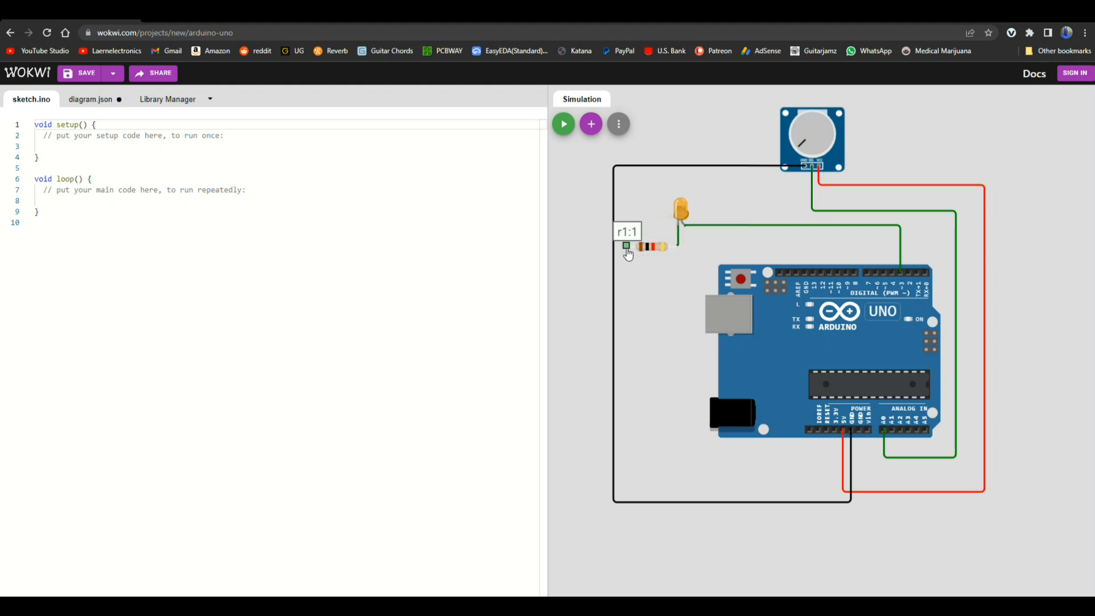
pyautogui.moveTo(625, 246); pyautogui.dragTo(693, 271)
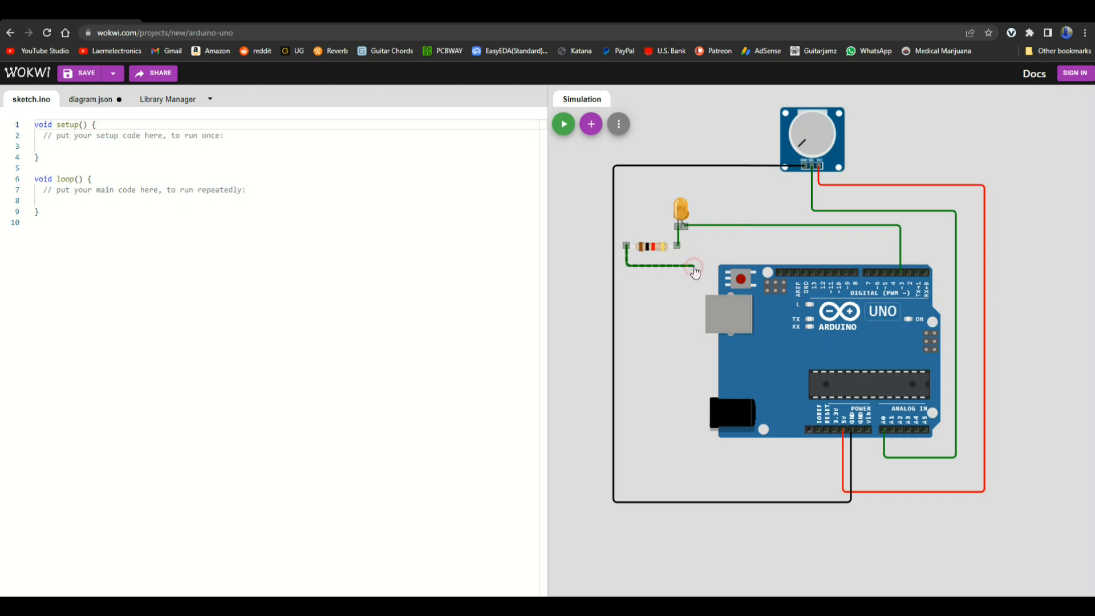
pyautogui.moveTo(693, 271); pyautogui.dragTo(799, 253)
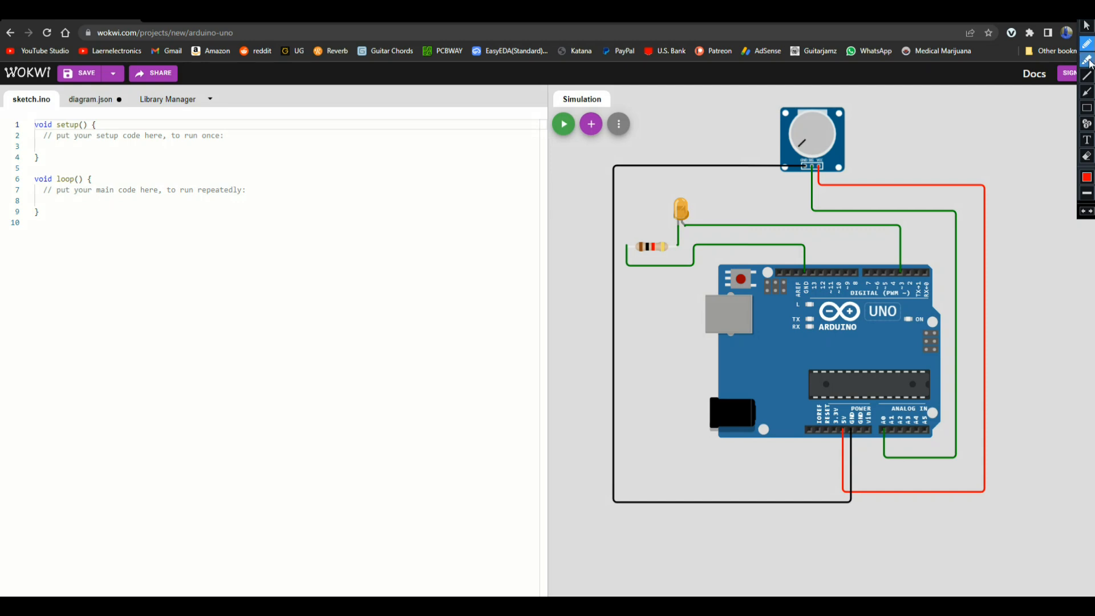
pyautogui.moveTo(789, 105); pyautogui.dragTo(877, 109)
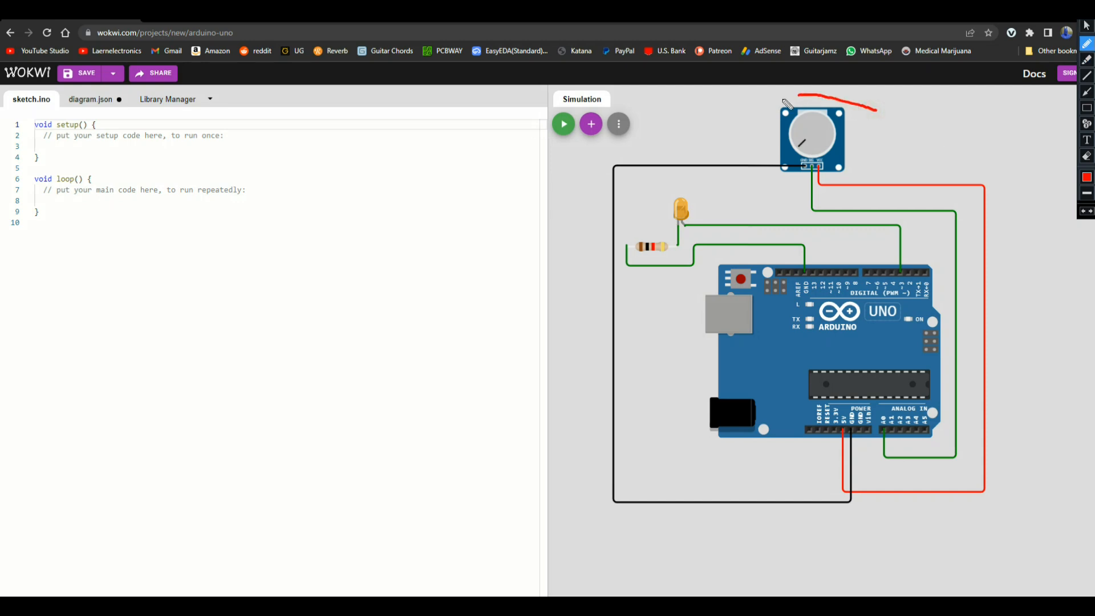
pyautogui.moveTo(789, 105); pyautogui.dragTo(838, 129)
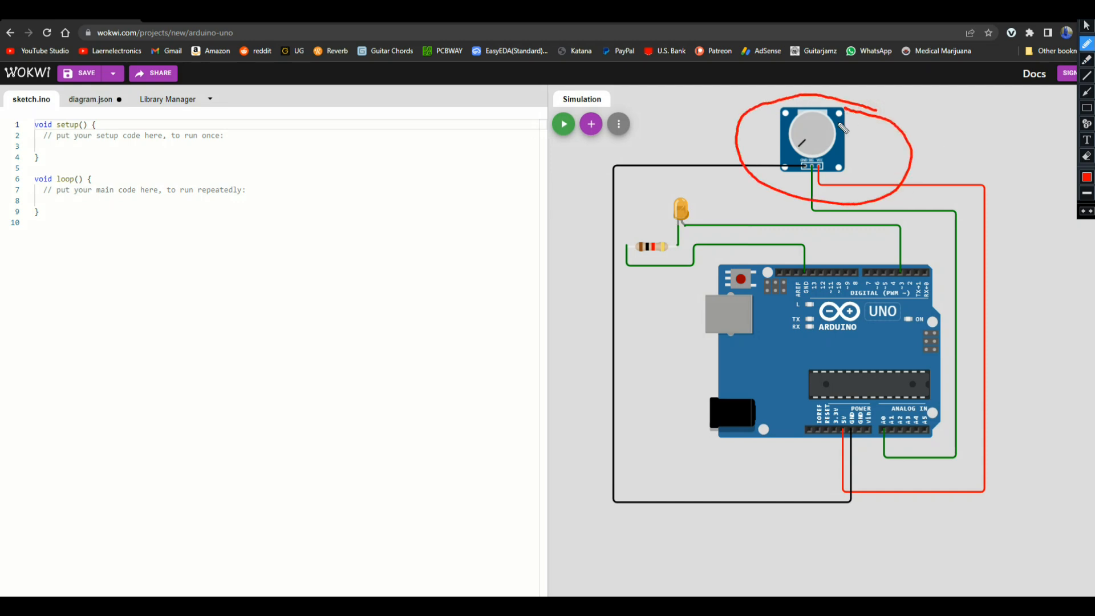
pyautogui.moveTo(811, 183)
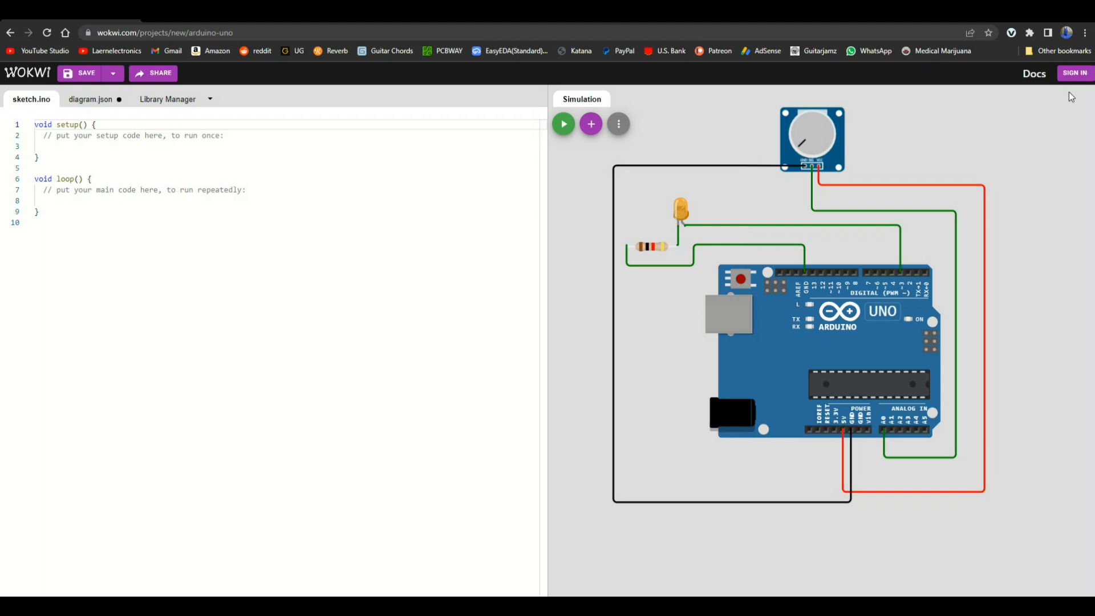
pyautogui.moveTo(873, 54)
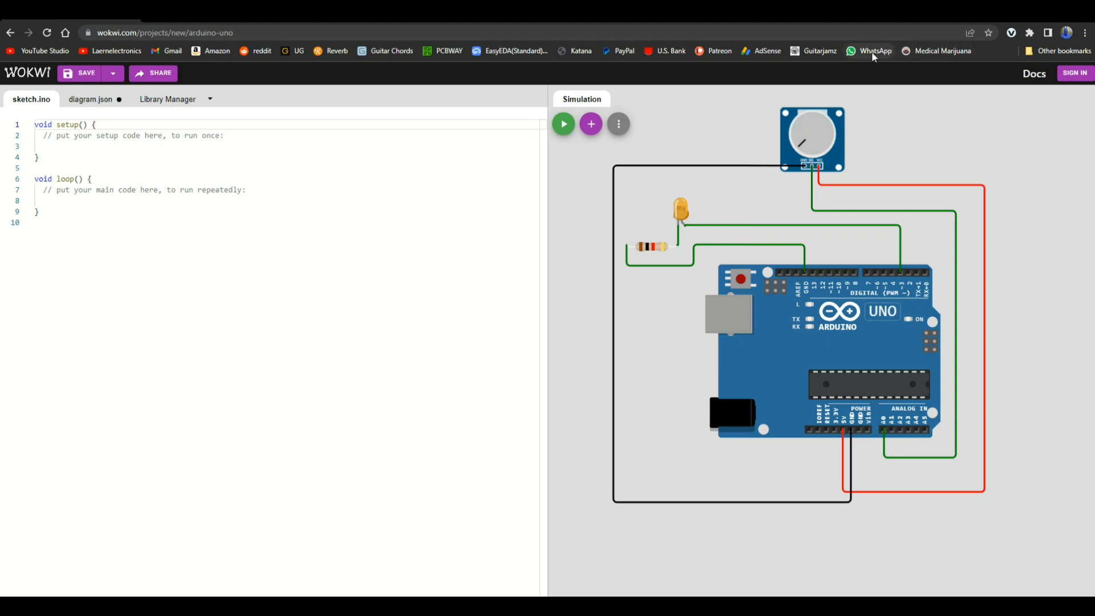
pyautogui.moveTo(1045, 16)
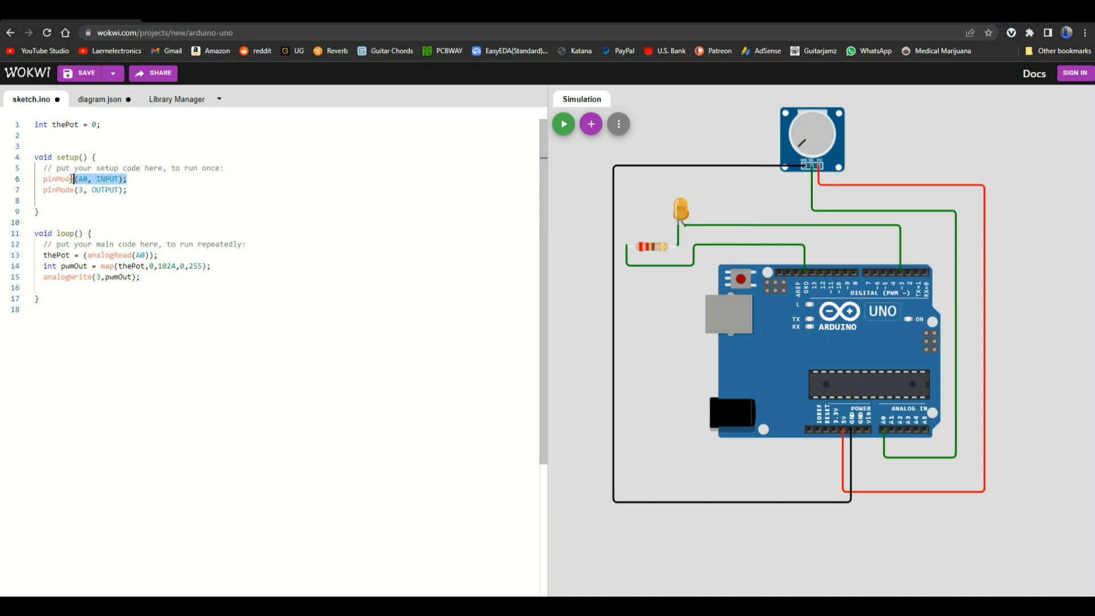
# - Select the A0 setup arguments, then select the resistor and open diagram.json
pyautogui.doubleClick(57, 179)
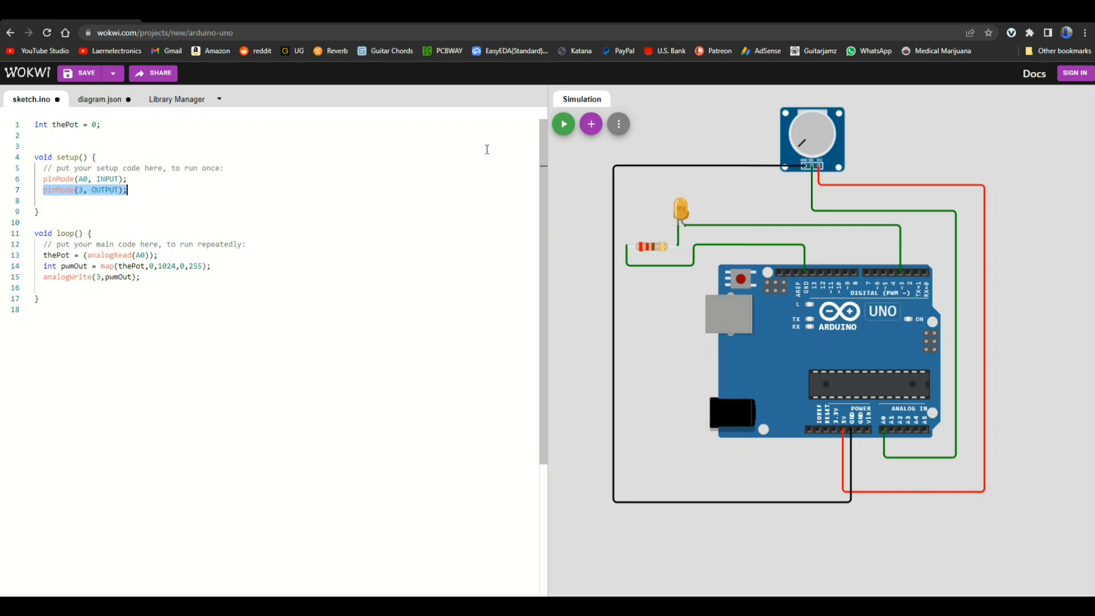
pyautogui.click(650, 246)
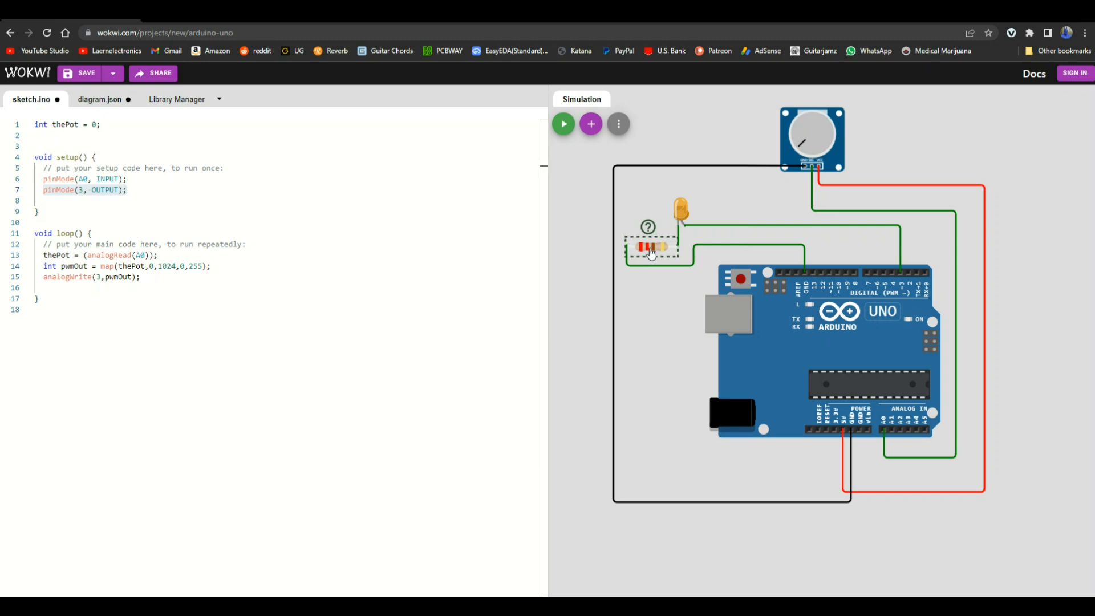
pyautogui.click(99, 99)
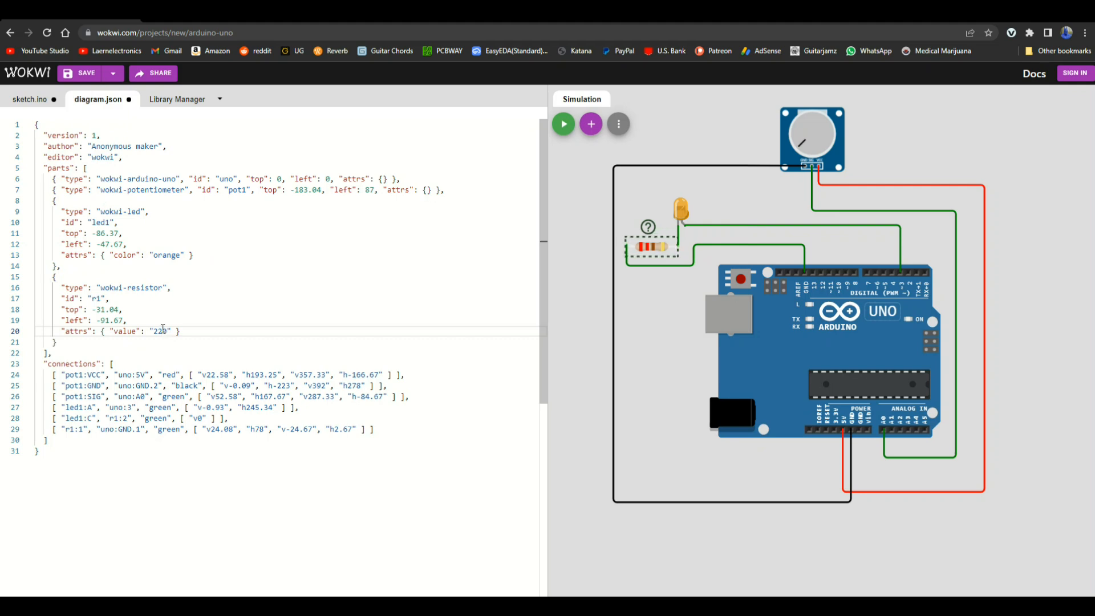
# - Return to sketch.ino after noting the resistor's 220 value in diagram.json
pyautogui.click(29, 99)
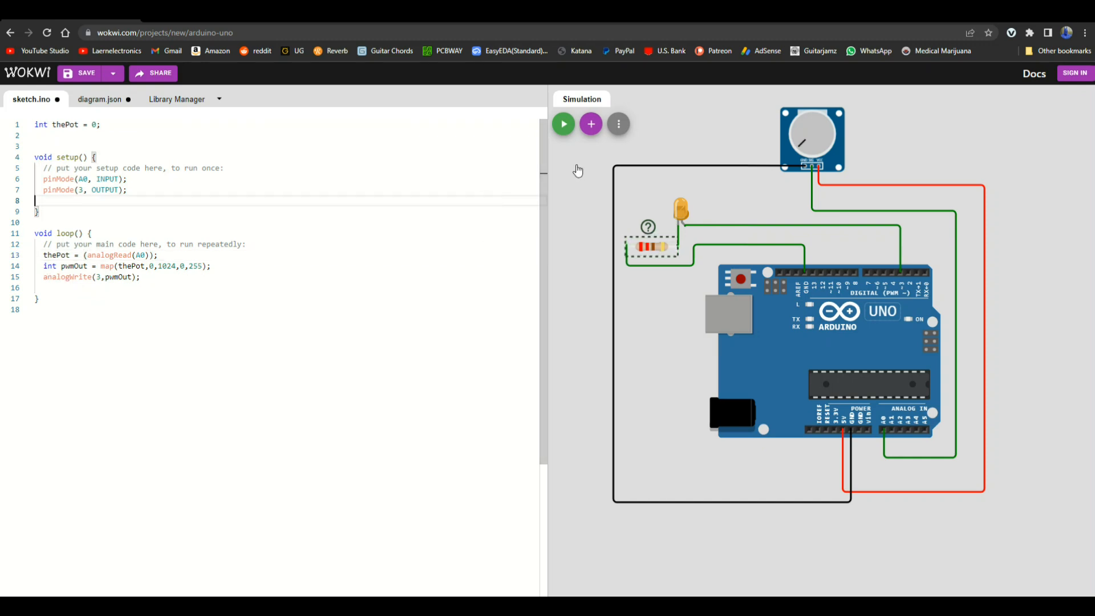
pyautogui.click(563, 124)
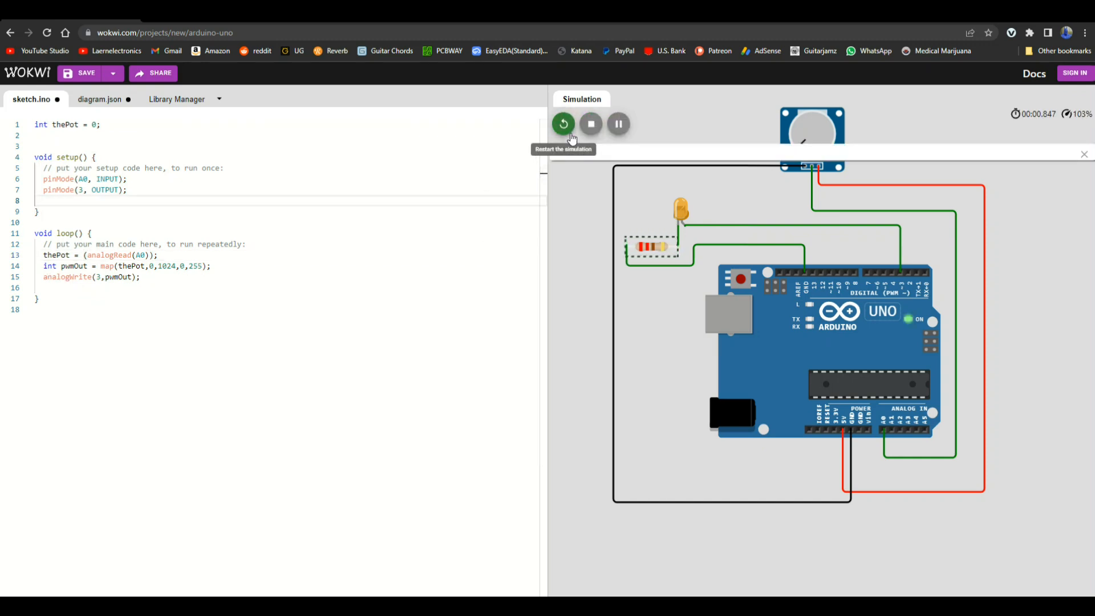
pyautogui.click(563, 124)
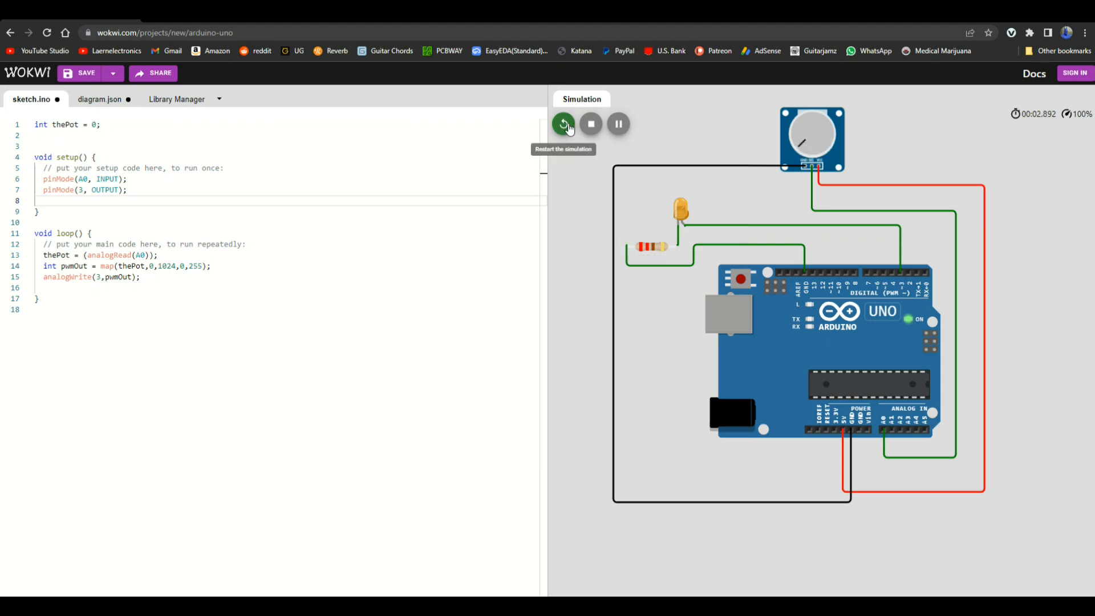
pyautogui.click(591, 123)
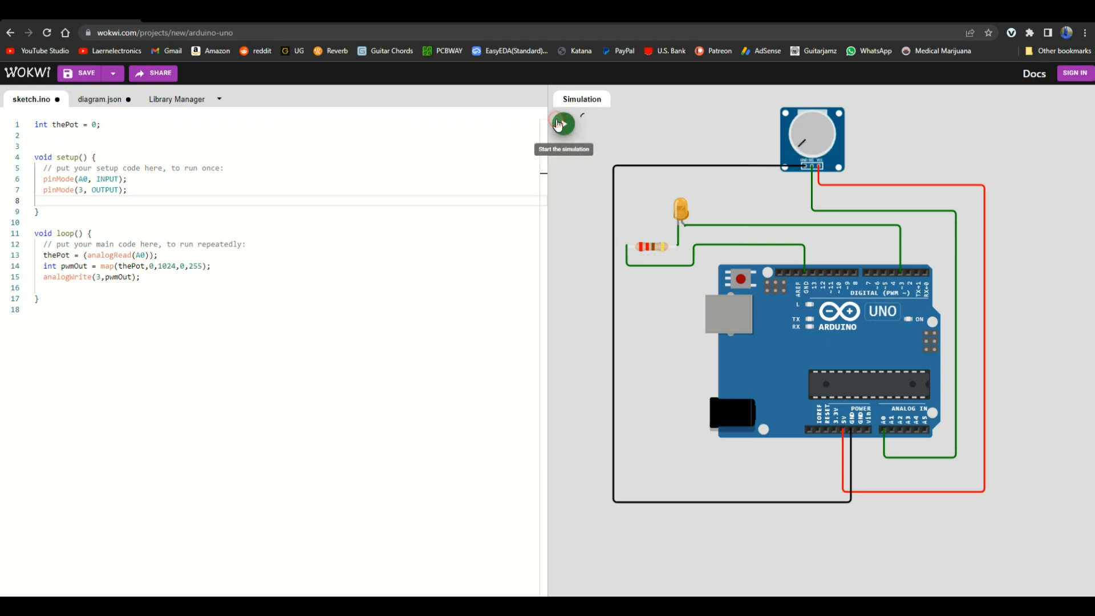
pyautogui.click(562, 124)
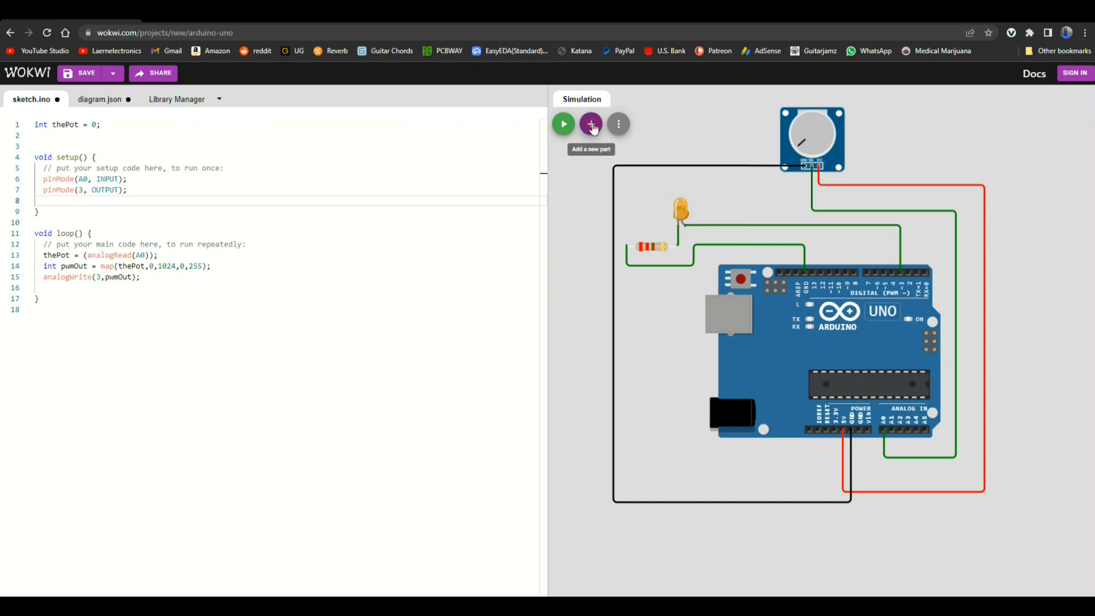
pyautogui.click(591, 124)
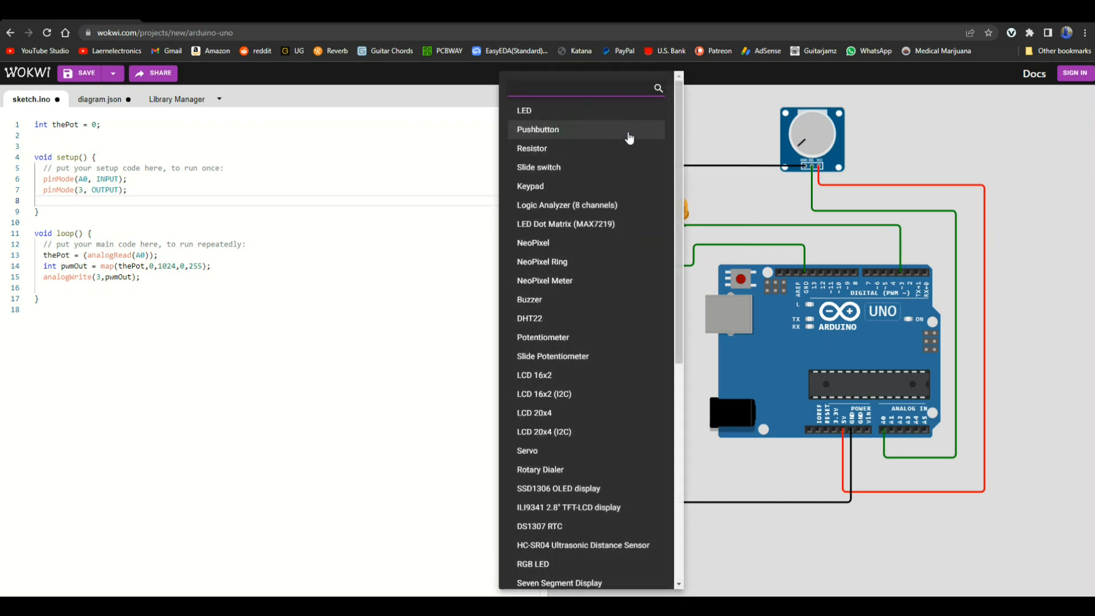
pyautogui.scroll(-3)
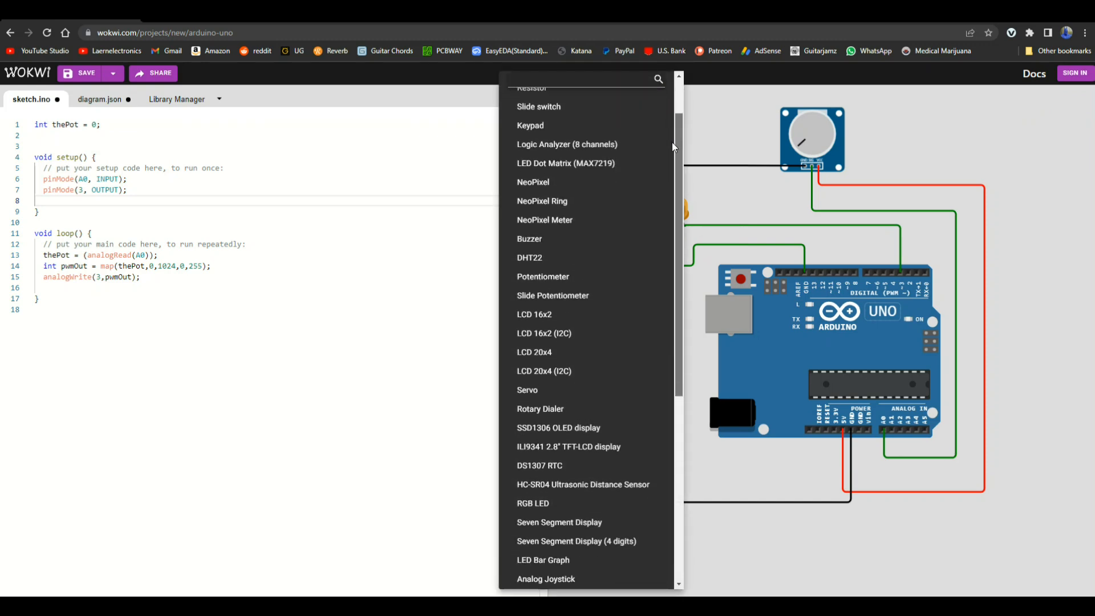
pyautogui.scroll(-3)
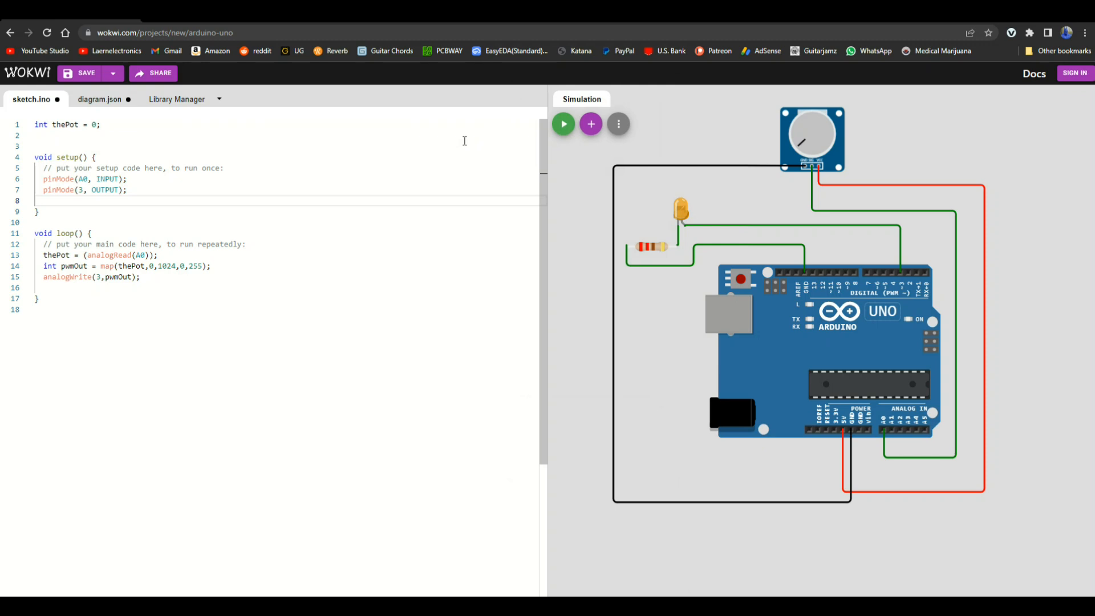
pyautogui.moveTo(590, 124)
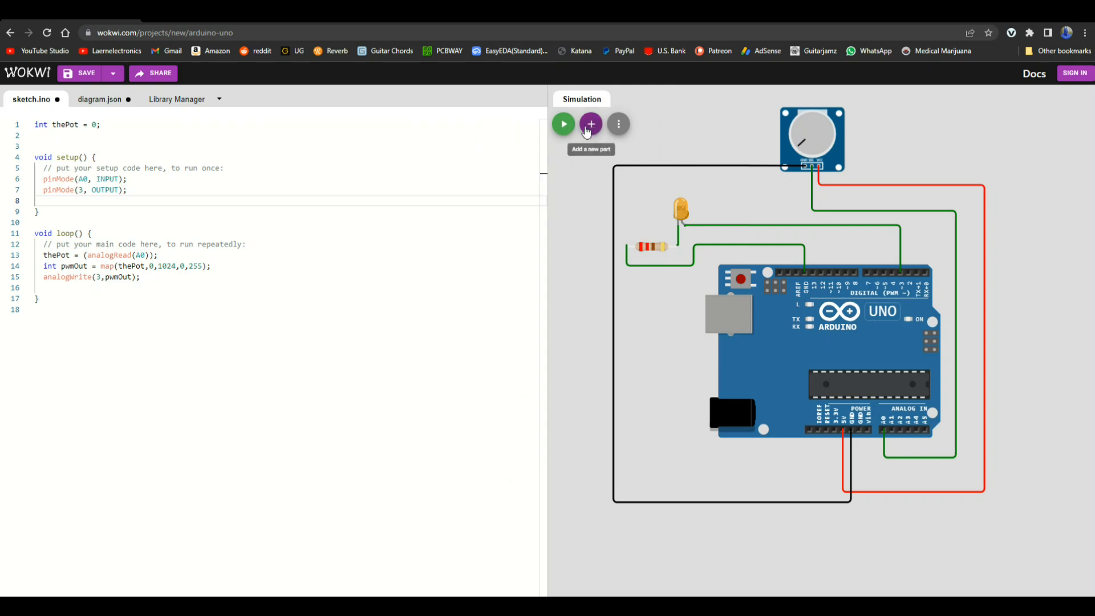
# - Select the potentiometer to turn its knob toward maximum
pyautogui.click(563, 124)
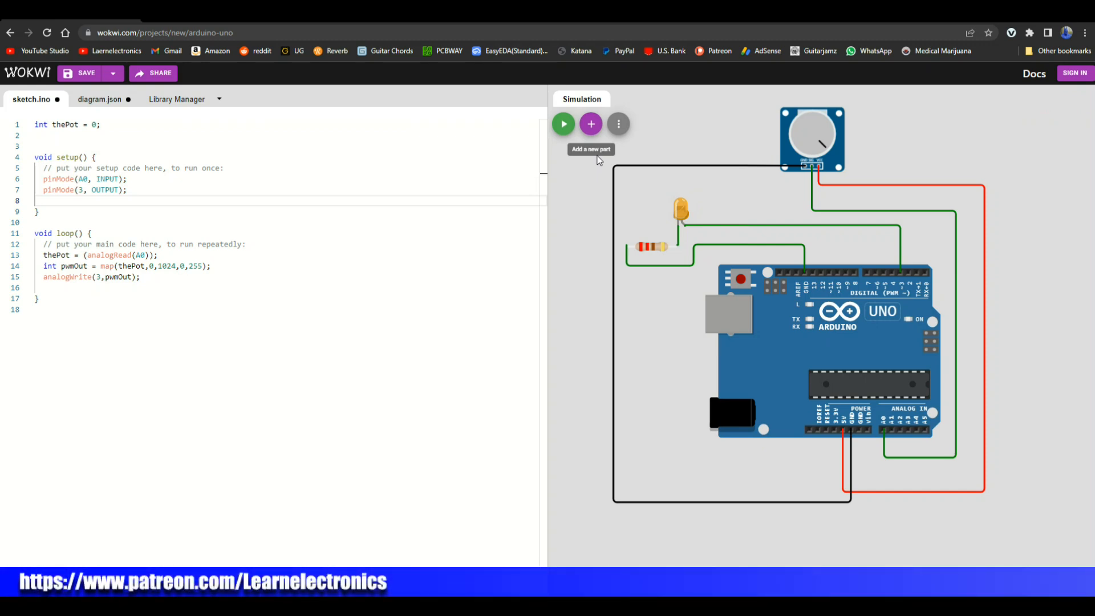
pyautogui.moveTo(609, 148)
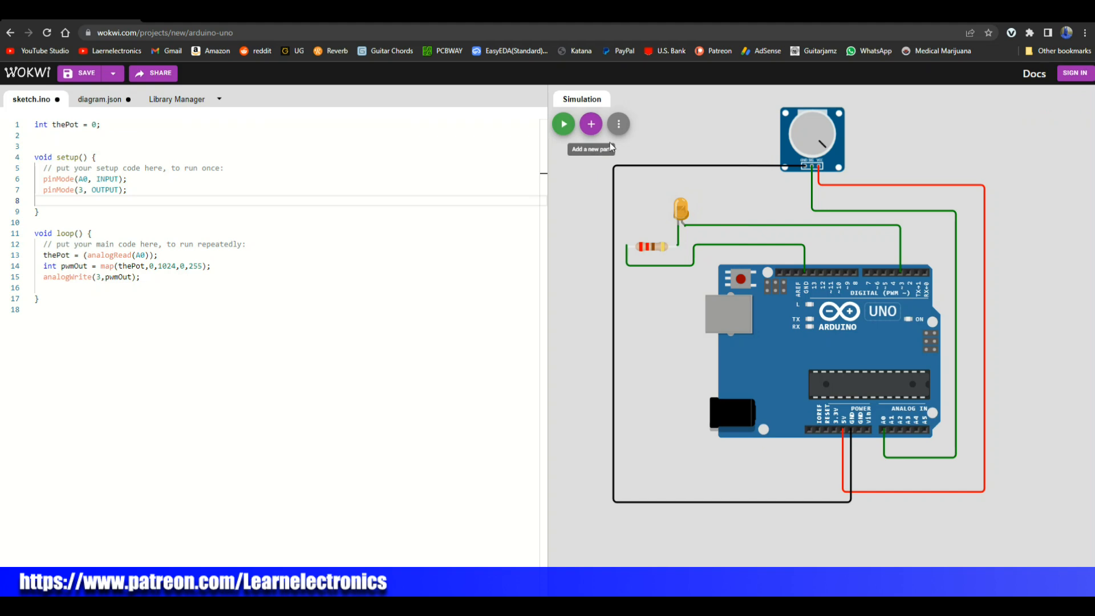